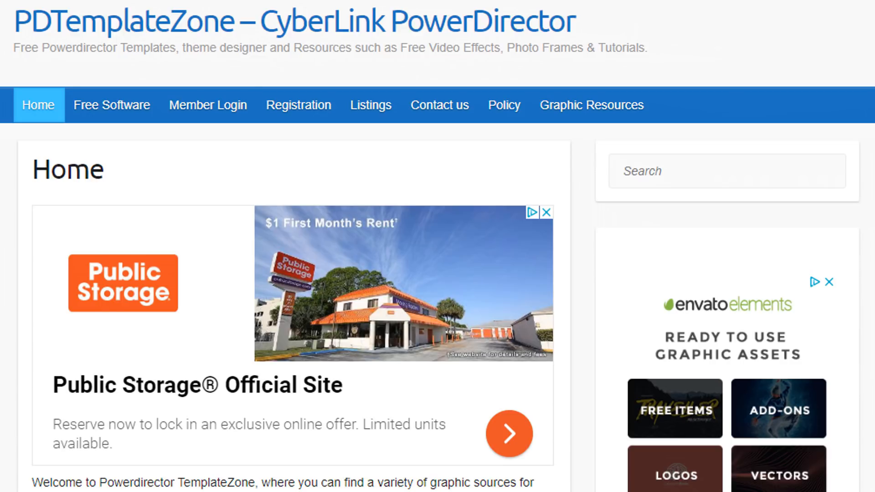
- Search PDTemplateZone for 'Christmas' and locate the Powerdirector X-MAS Slideshows post
scroll("down", 3)
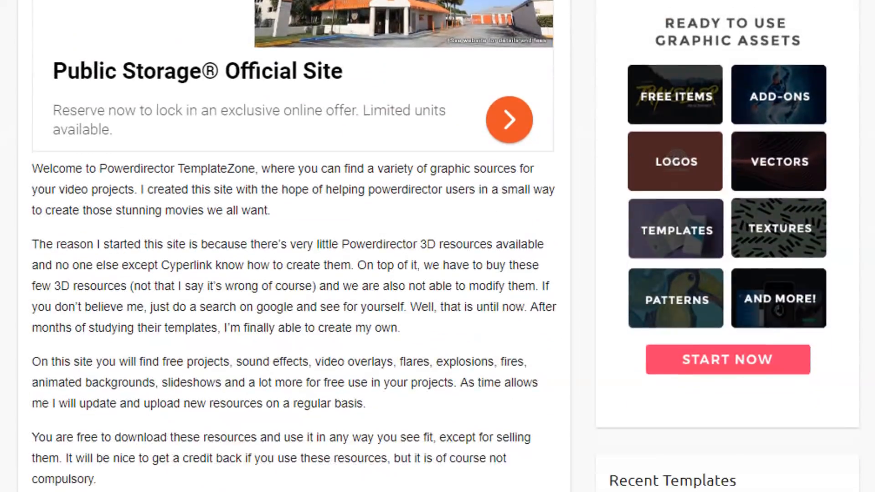
scroll("down", 3)
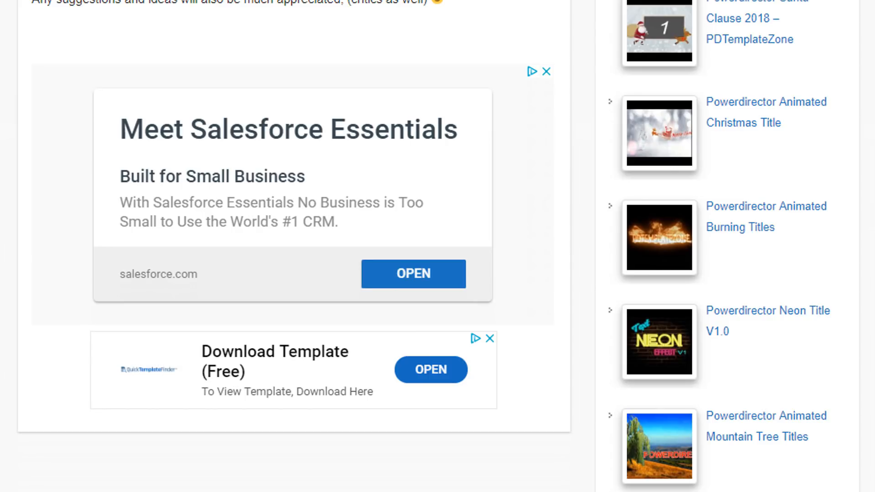
scroll("down", 3)
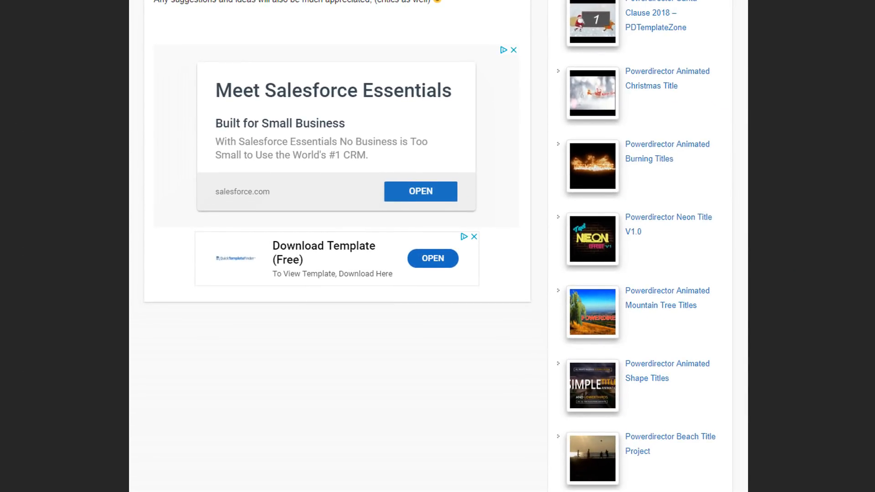
scroll("down", 3)
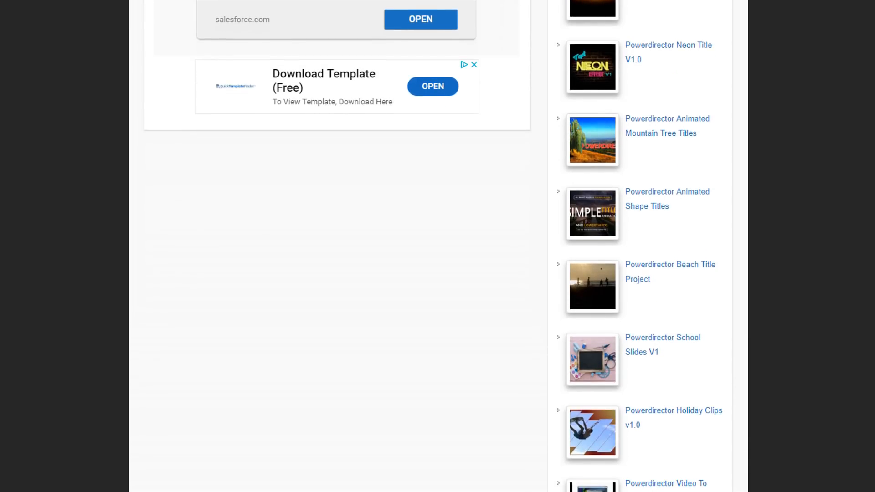
scroll("down", 3)
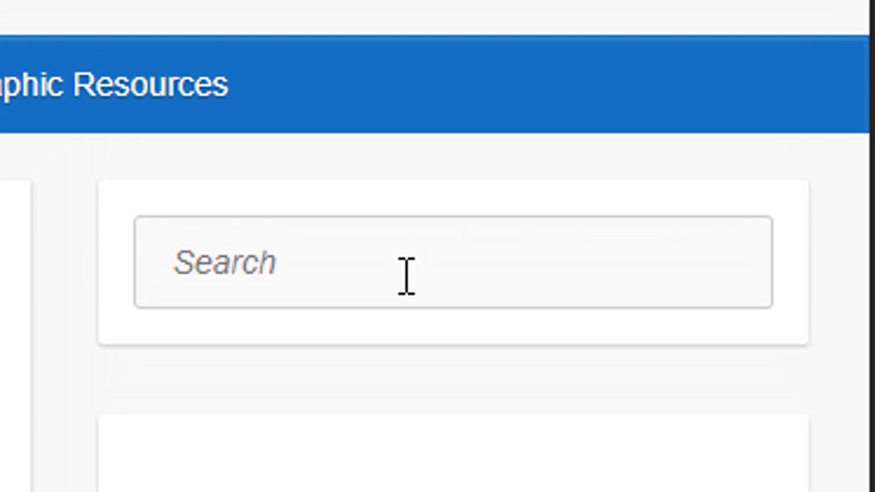
type("Christm")
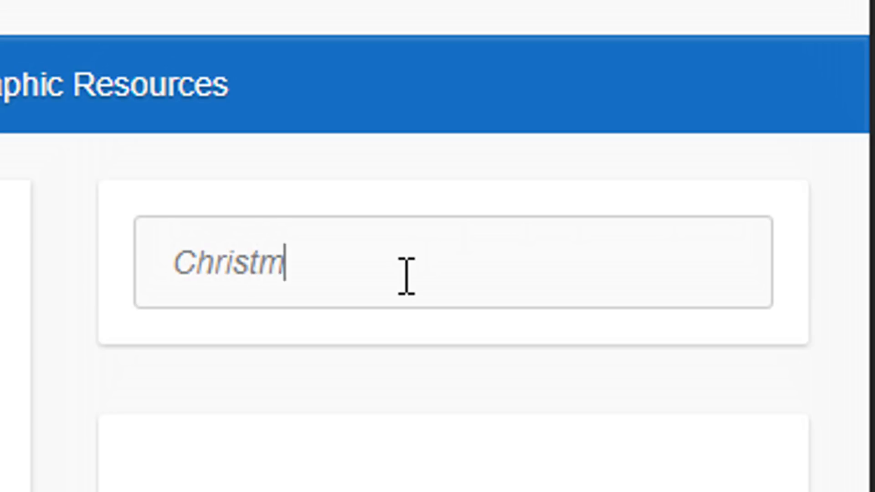
type("as")
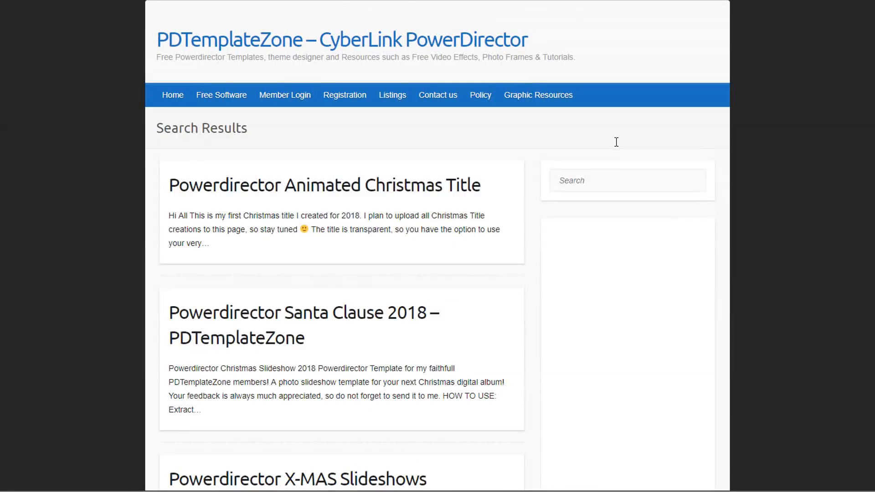
scroll("down", 3)
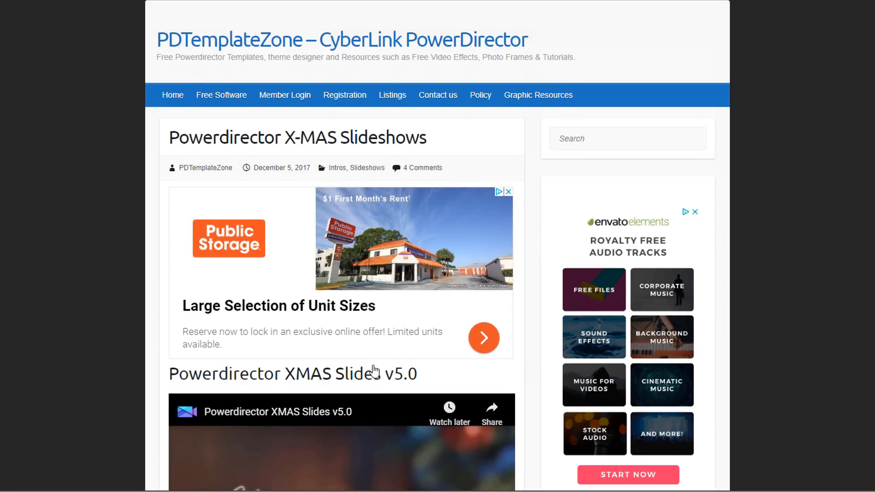
scroll("down", 3)
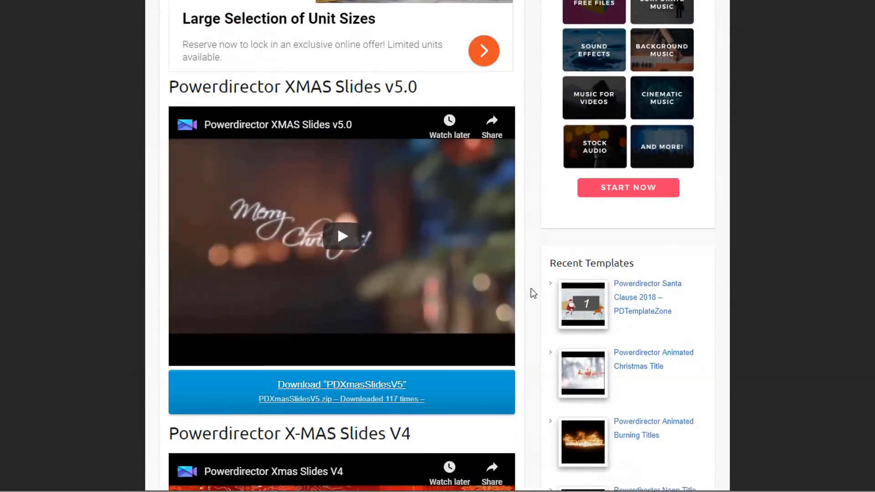
scroll("down", 3)
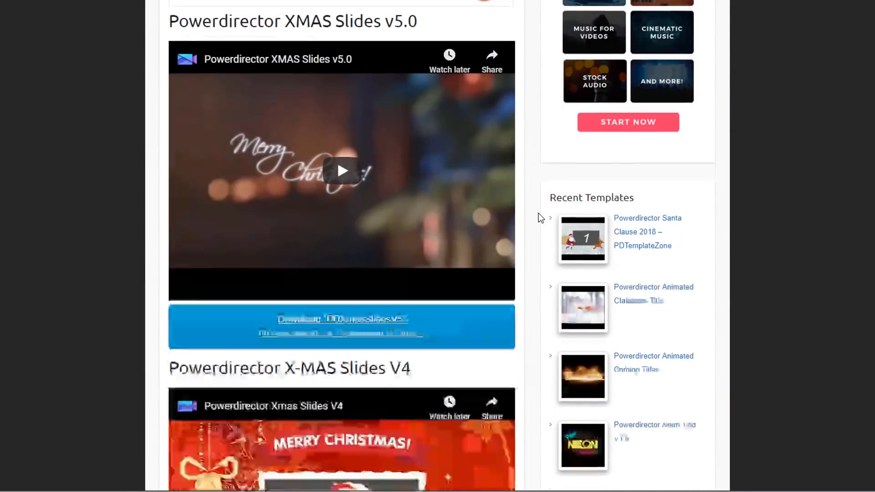
scroll("down", 3)
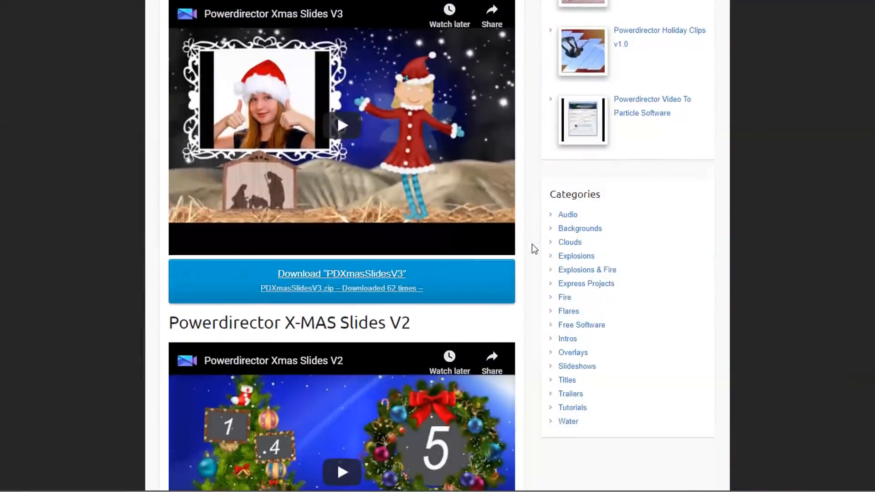
scroll("down", 3)
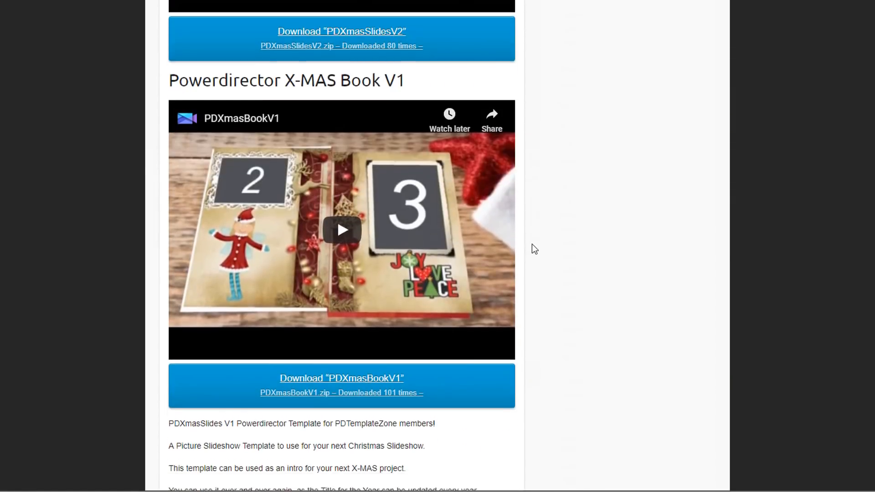
scroll("down", 3)
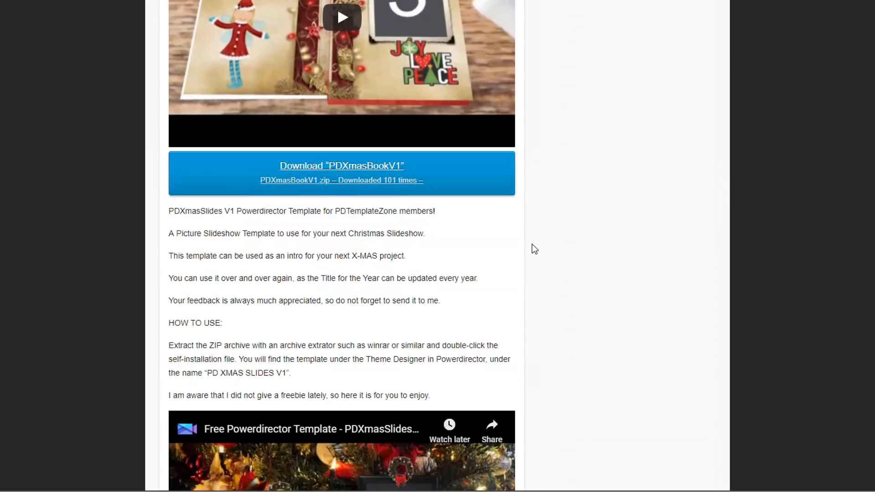
scroll("down", 3)
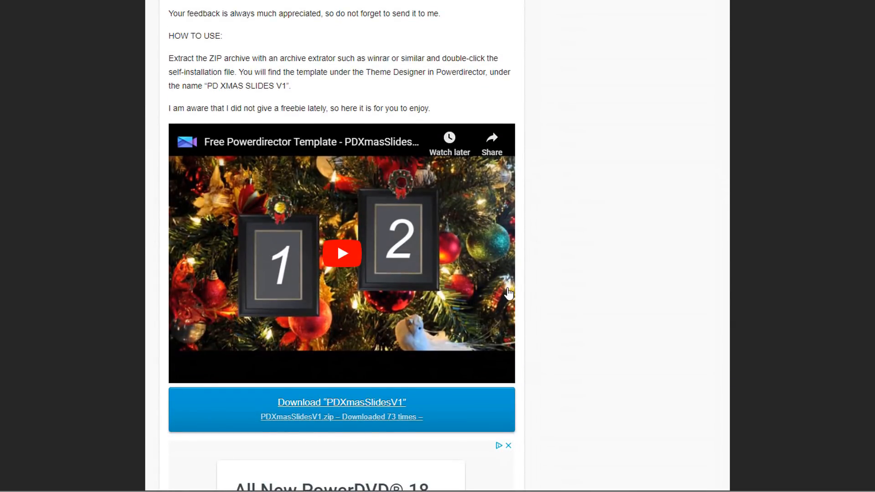
scroll("up", 3)
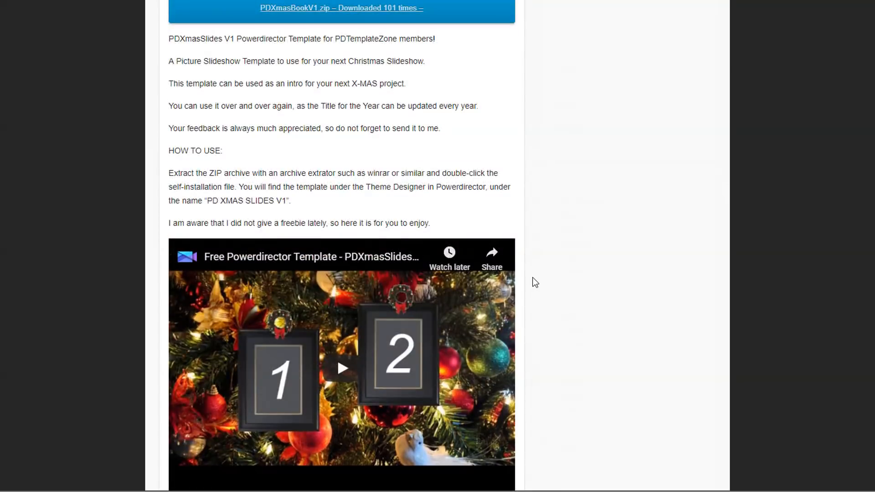
scroll("down", 3)
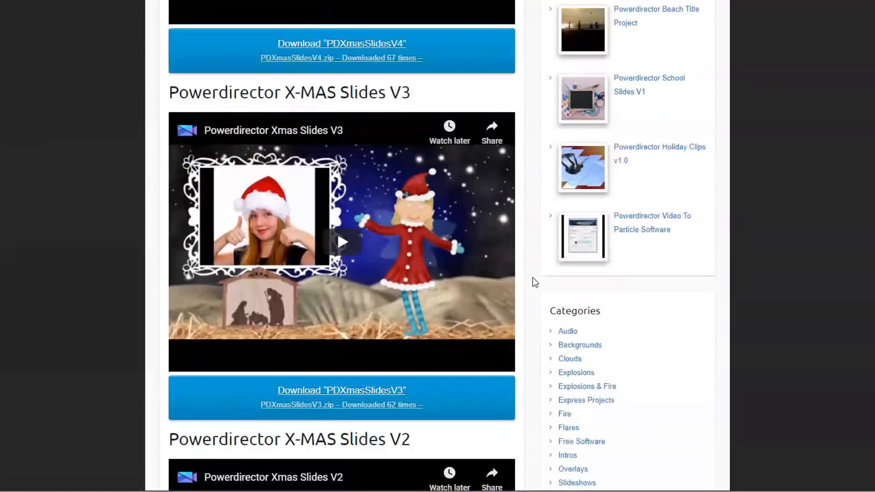
scroll("down", 3)
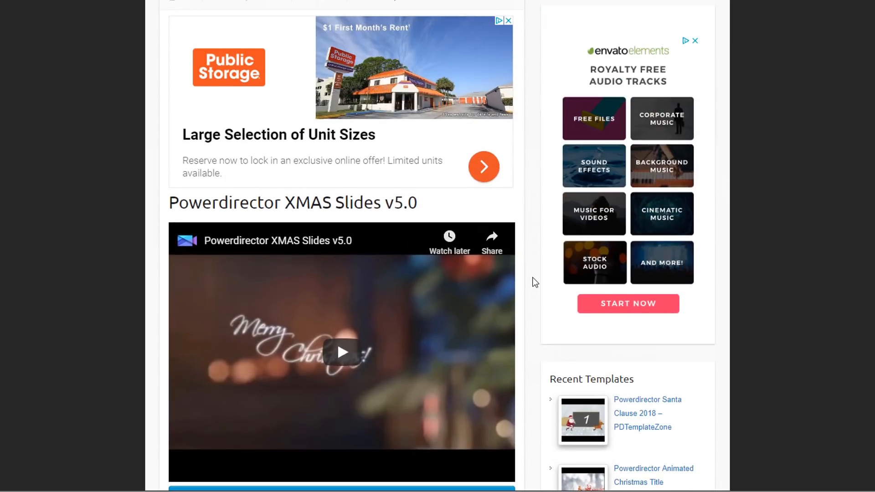
scroll("down", 3)
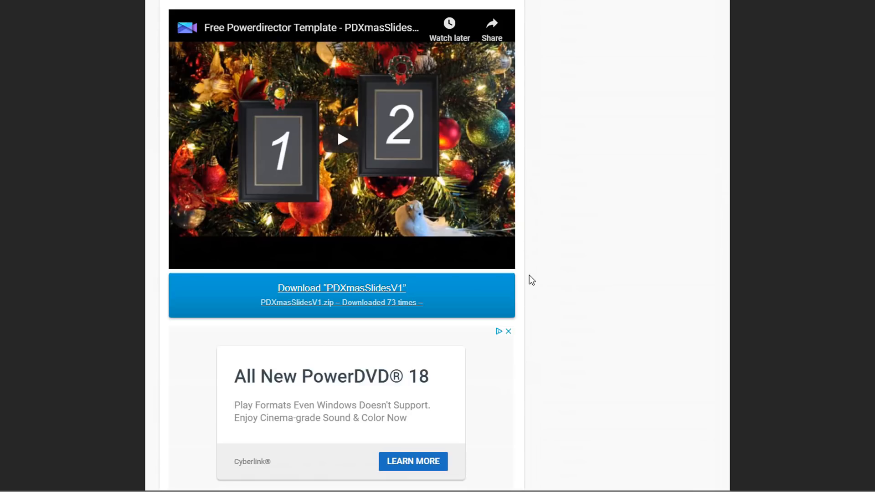
mouse_move(530, 282)
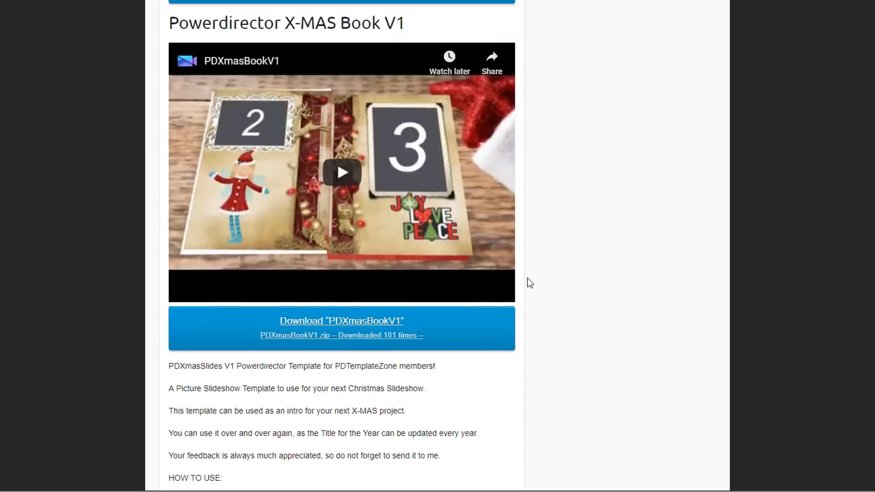
scroll("down", 3)
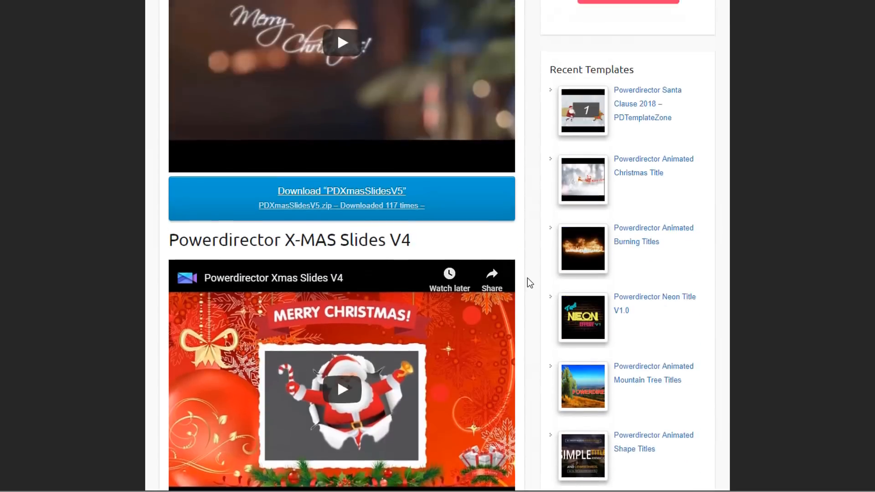
scroll("down", 3)
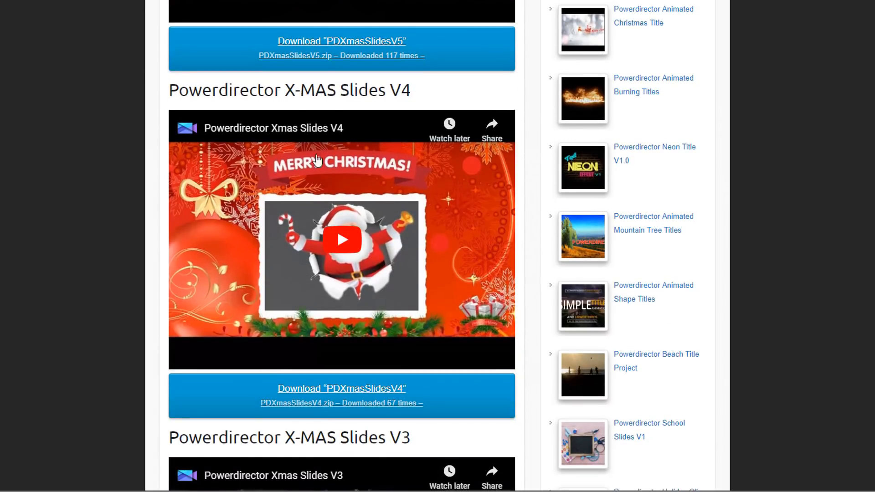
mouse_move(394, 213)
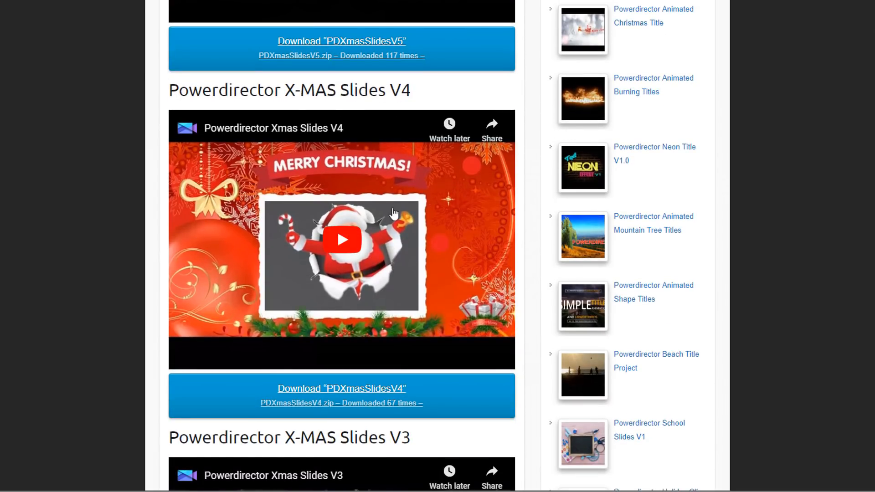
scroll("down", 3)
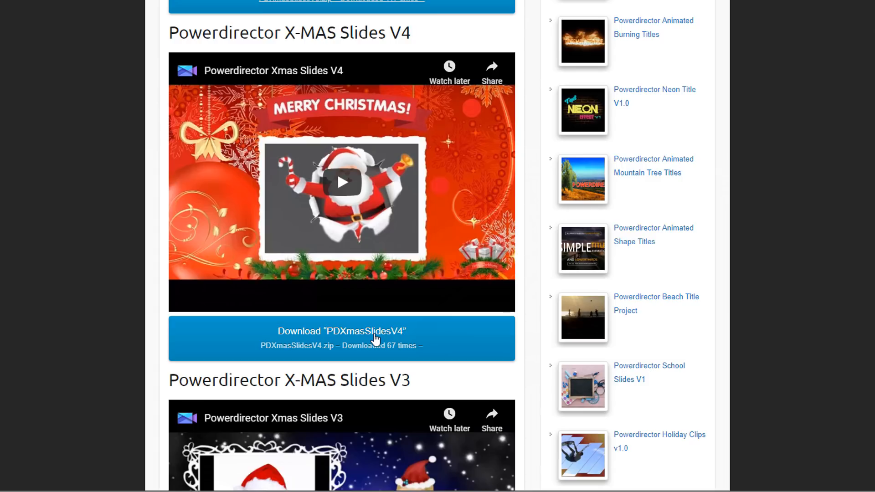
- Download PDXmasSlidesV4.zip and reveal it in the Downloads folder
left_click(341, 338)
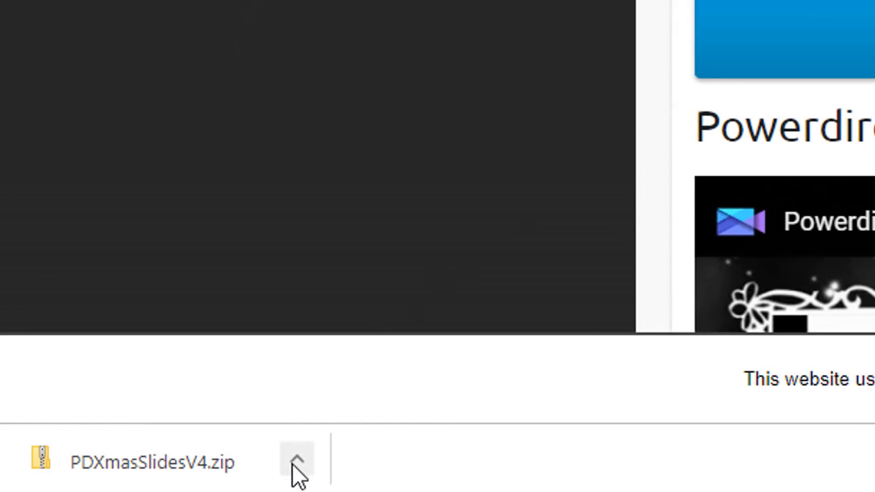
left_click(297, 461)
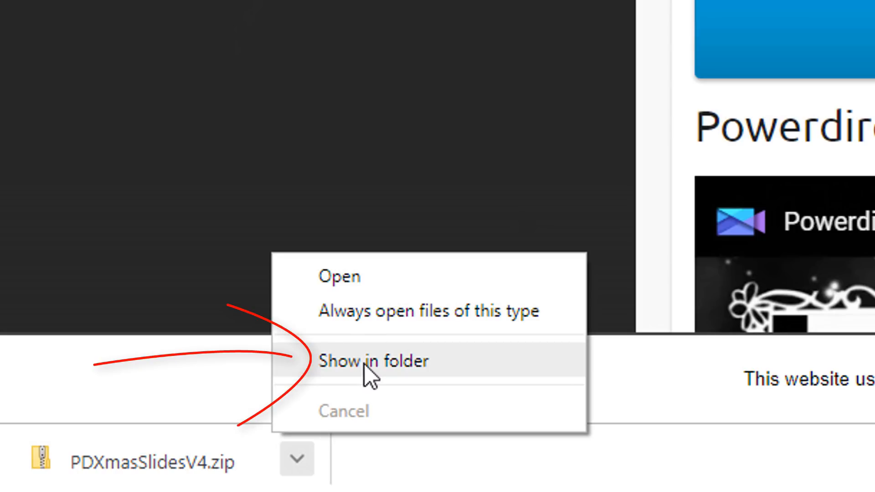
left_click(373, 360)
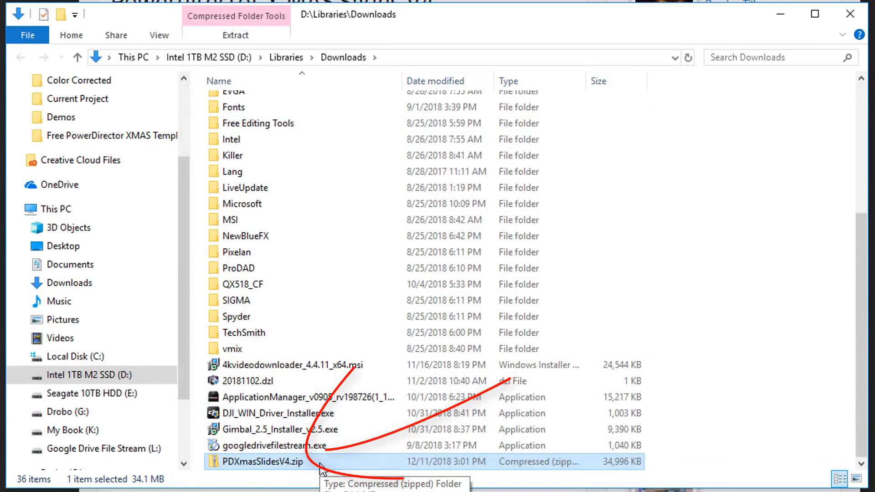
- Run PDXmasSlidesV4.dzs from inside the zip archive to install the template
double_click(263, 461)
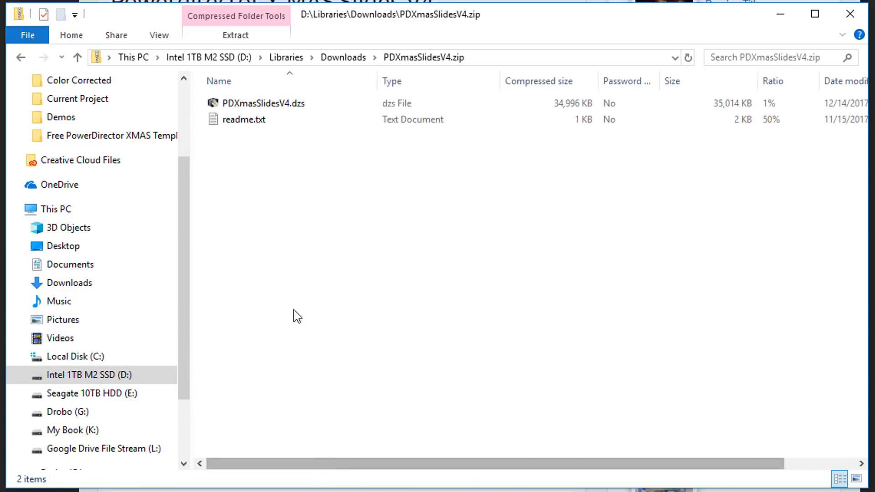
left_click(263, 103)
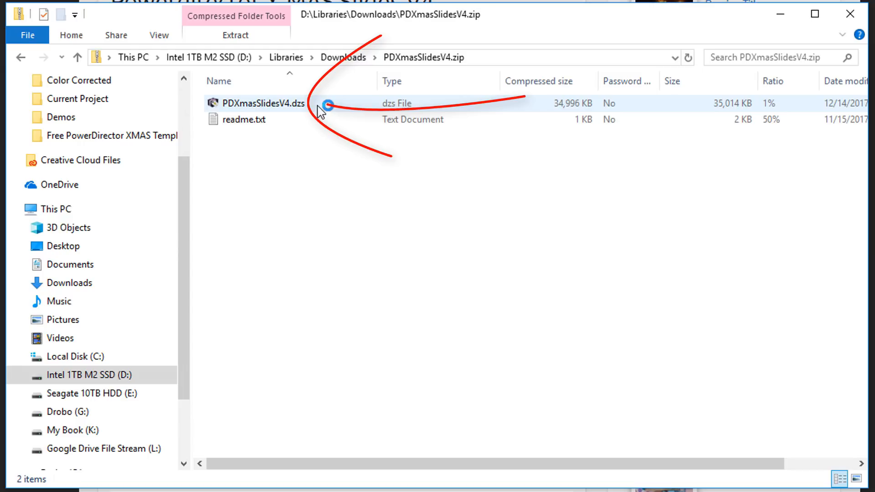
left_click(268, 103)
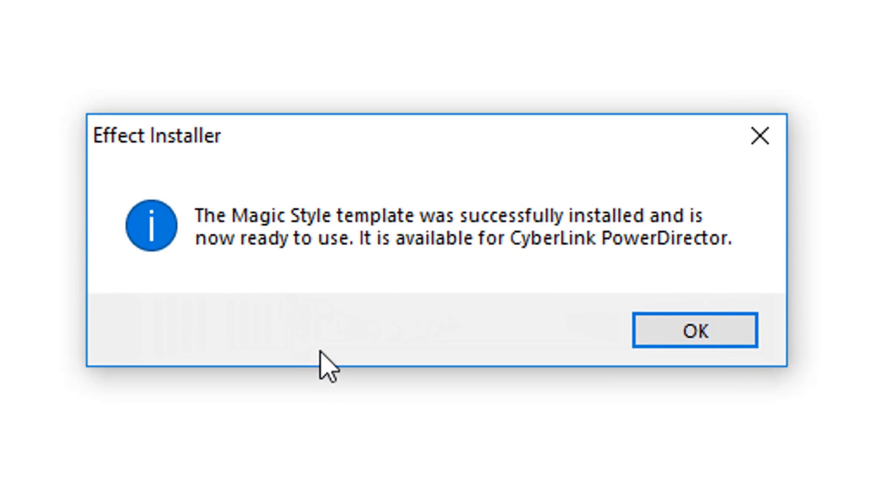
mouse_move(352, 368)
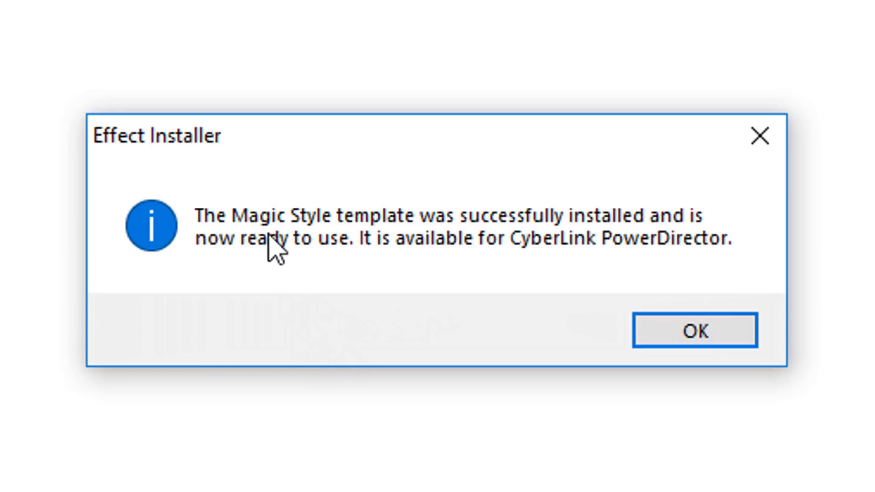
mouse_move(379, 257)
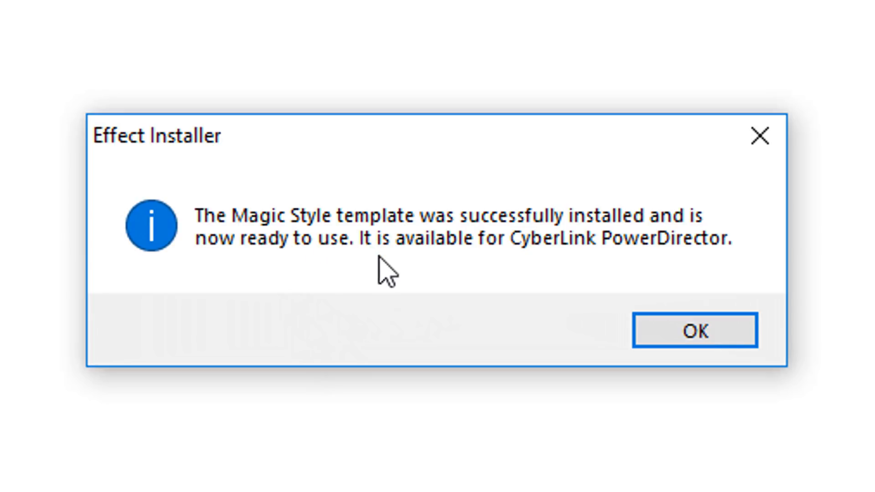
mouse_move(375, 334)
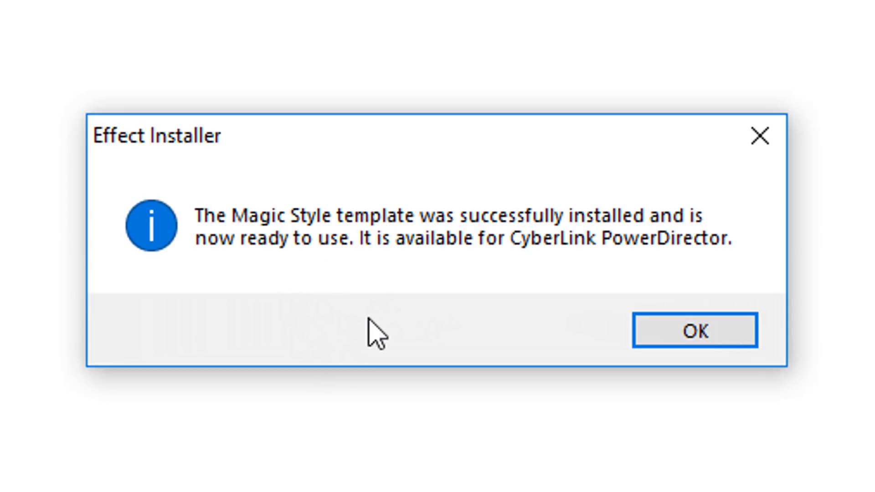
mouse_move(324, 310)
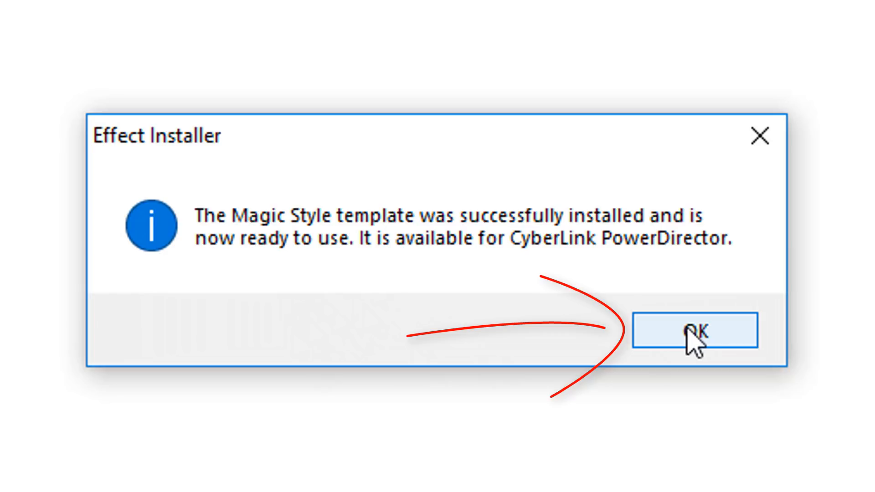
- Dismiss the Effect Installer success message
left_click(695, 330)
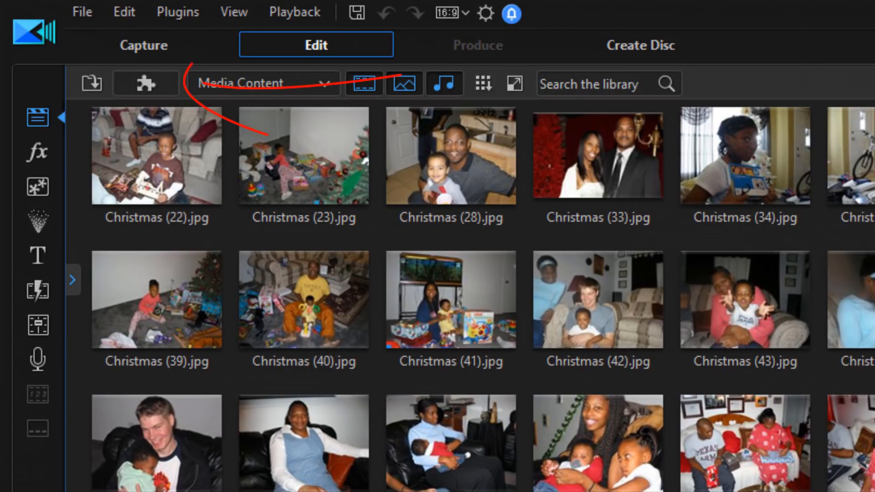
mouse_move(128, 100)
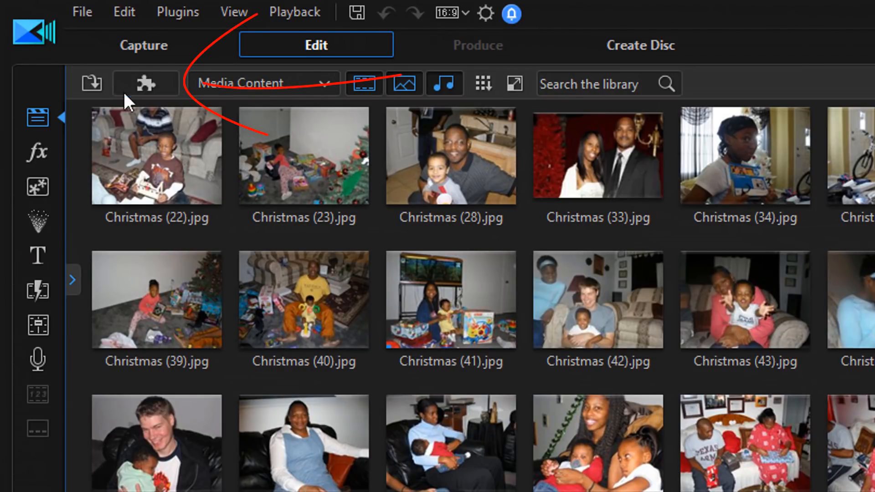
mouse_move(145, 83)
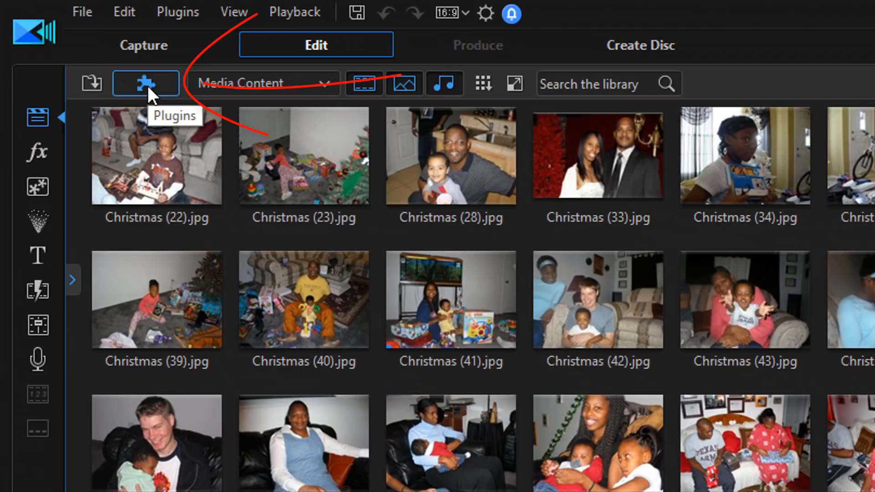
- Launch the Magic Movie Wizard from the Plugins list
left_click(145, 83)
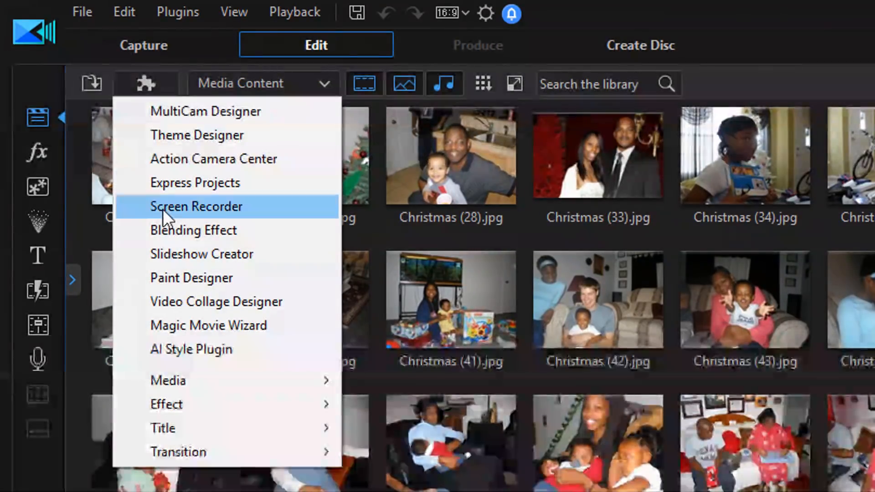
mouse_move(207, 325)
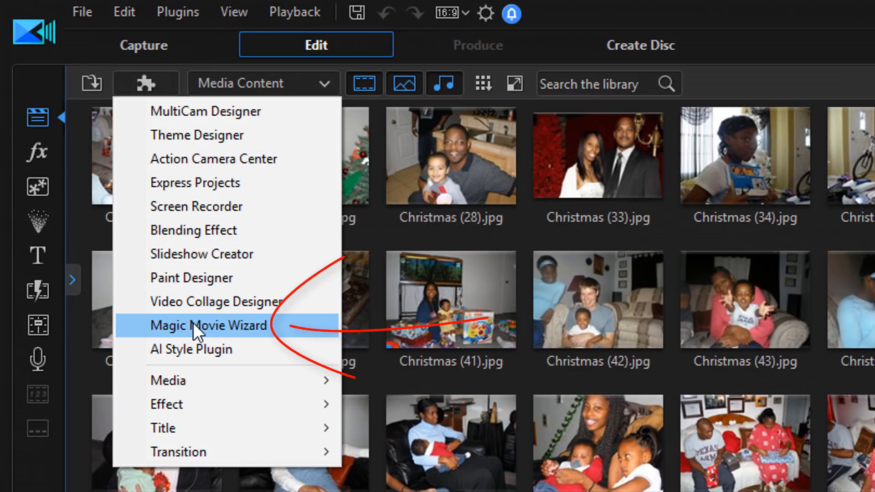
left_click(210, 325)
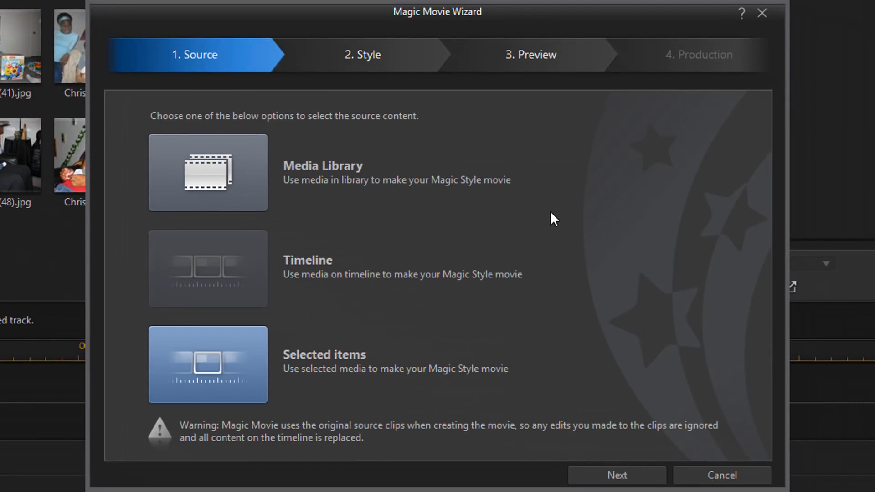
mouse_move(550, 218)
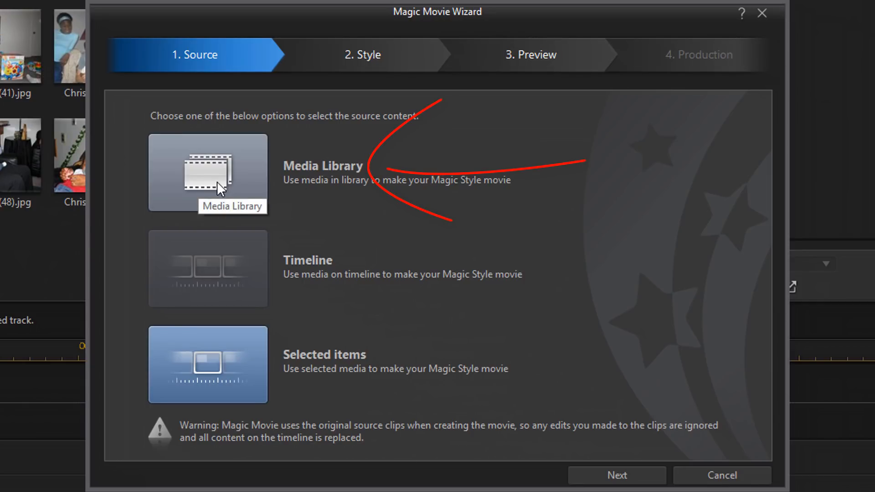
- Use the Media Library as the wizard source and advance to the Style step
left_click(207, 173)
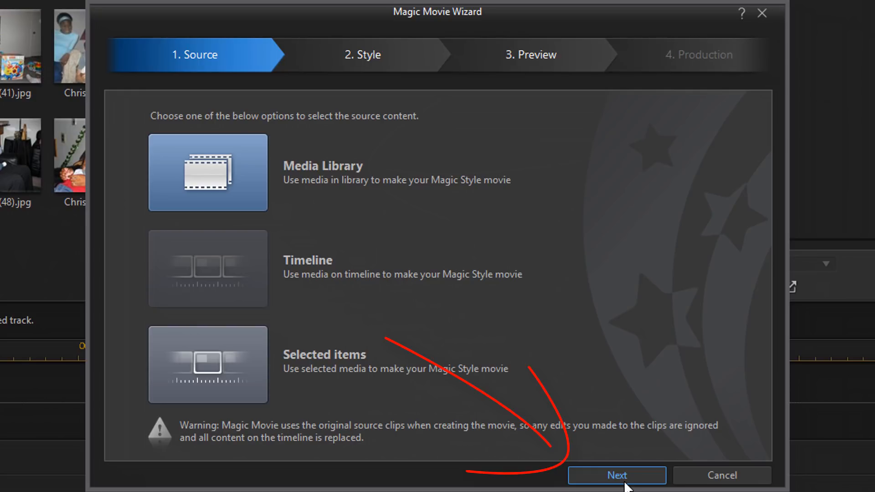
left_click(616, 474)
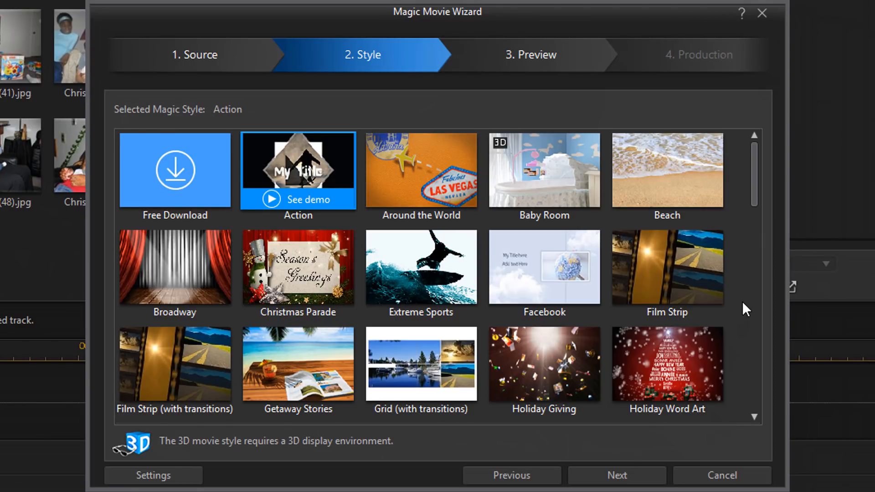
- Choose the PD X-MAS SLIDES V4 style and view its music and duration settings
scroll("down", 3)
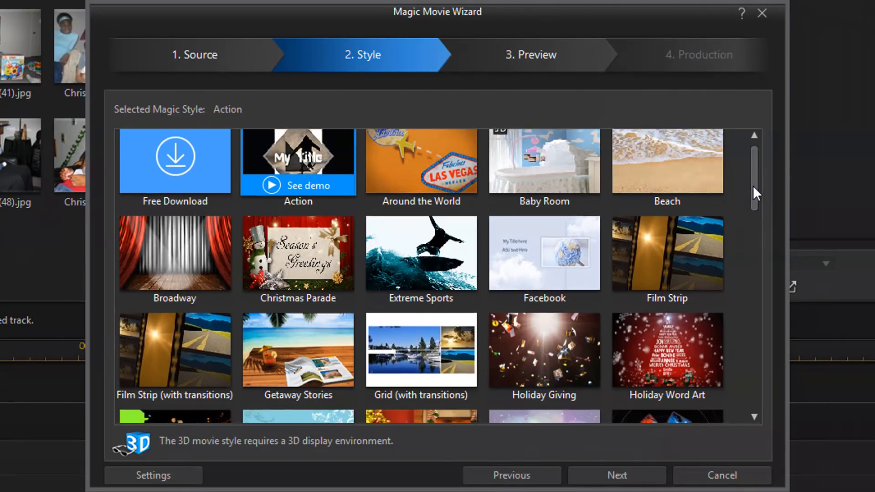
scroll("down", 3)
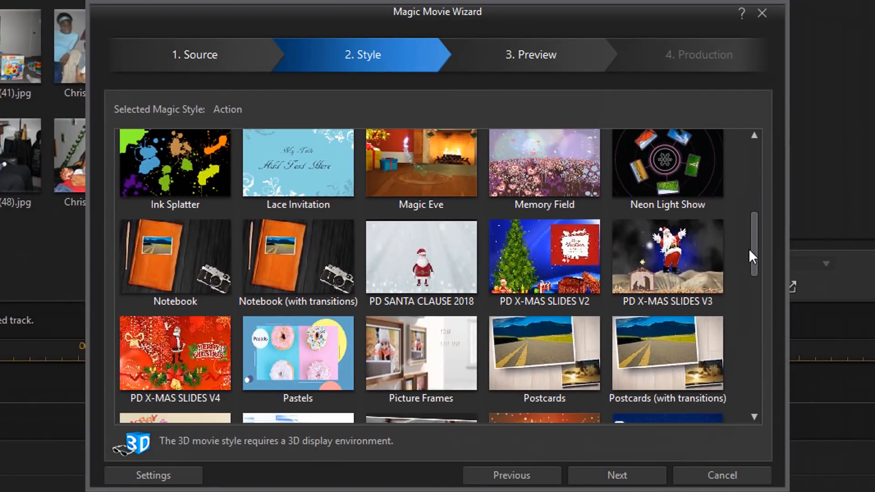
scroll("down", 3)
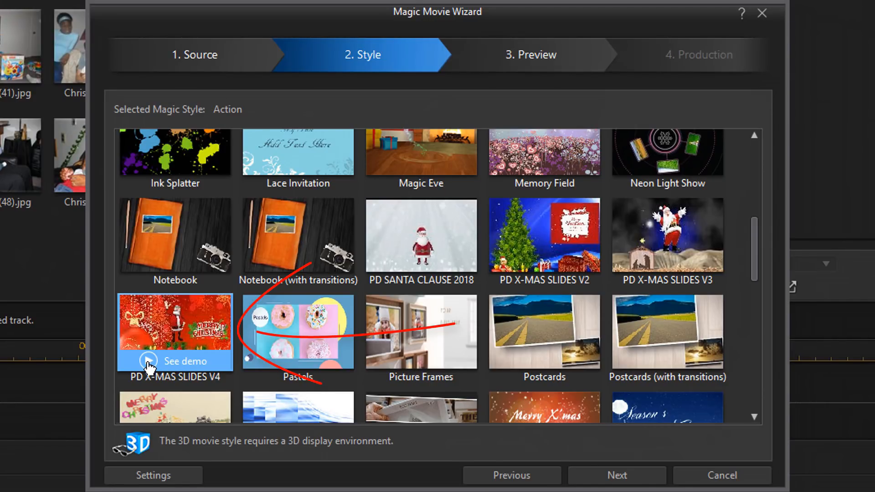
mouse_move(173, 332)
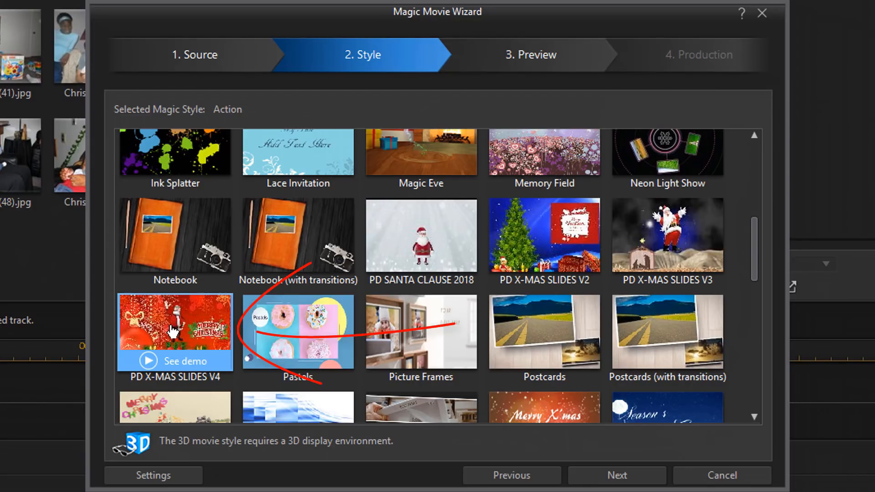
left_click(174, 321)
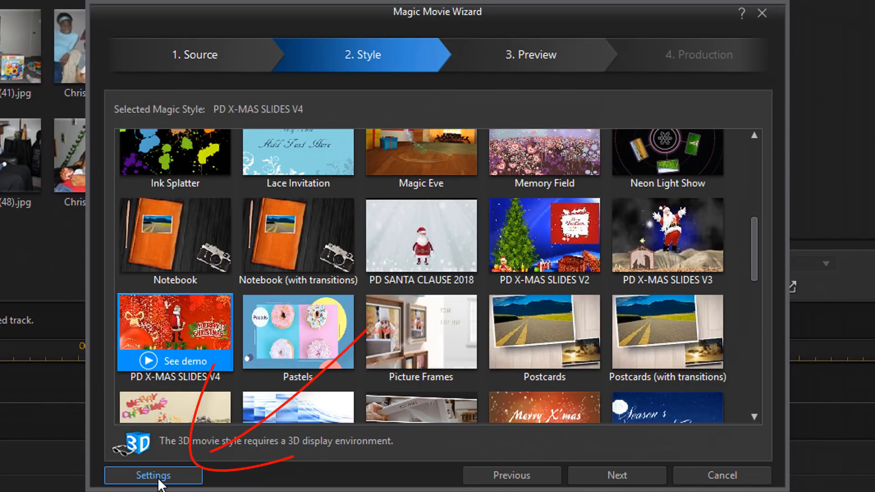
left_click(154, 476)
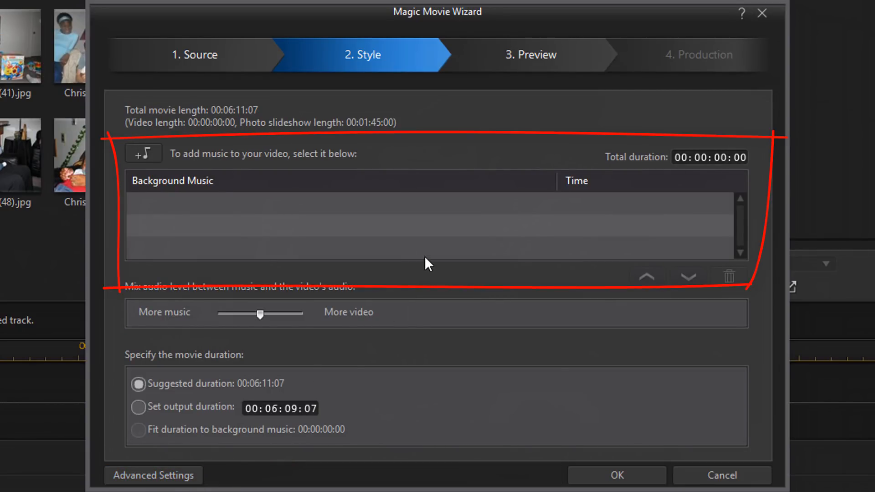
mouse_move(423, 243)
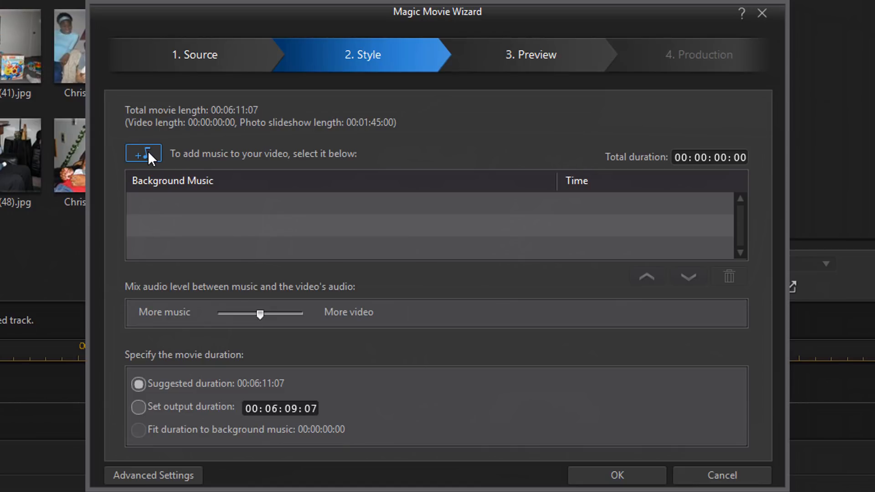
mouse_move(335, 240)
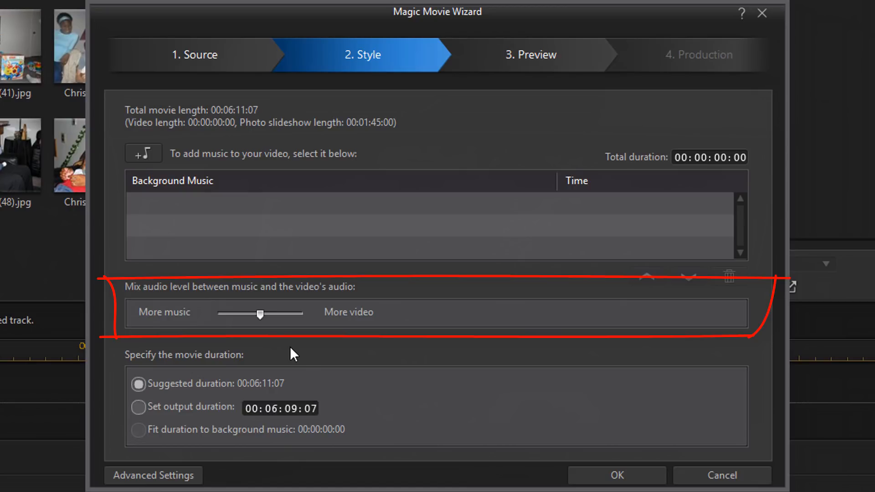
mouse_move(310, 354)
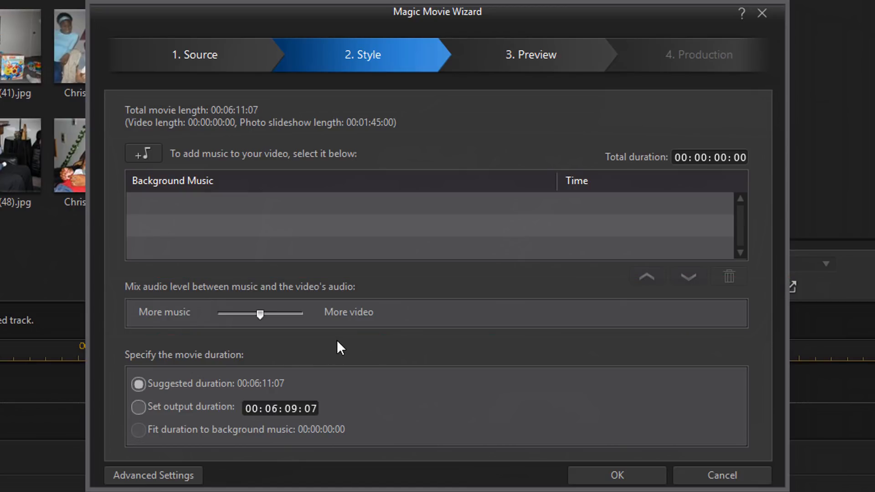
mouse_move(345, 333)
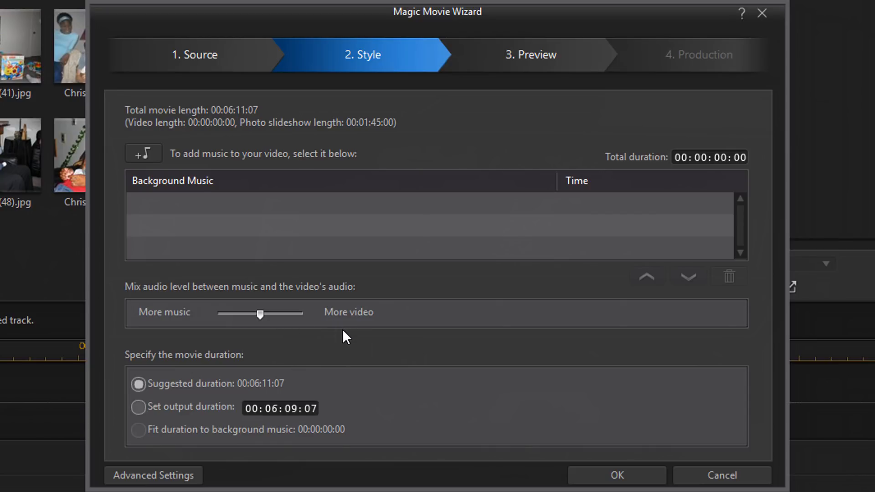
mouse_move(192, 342)
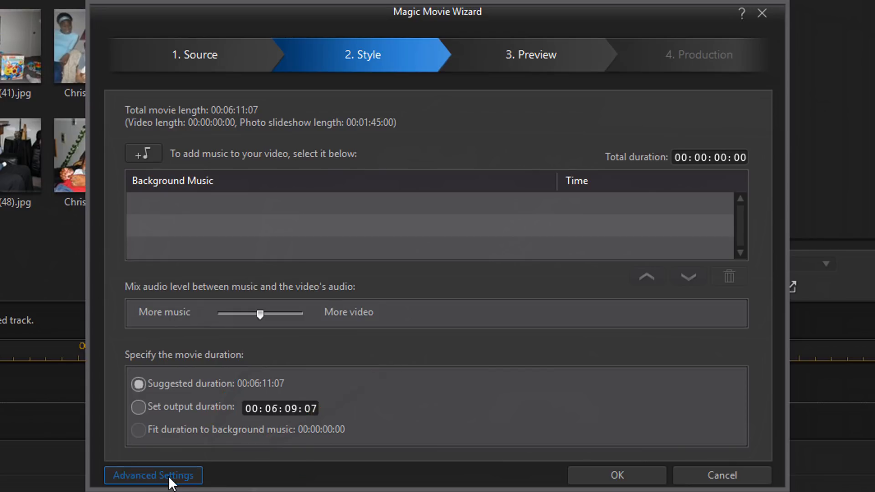
- Show the Criteria Settings for how the Magic Style cuts scenes
left_click(152, 476)
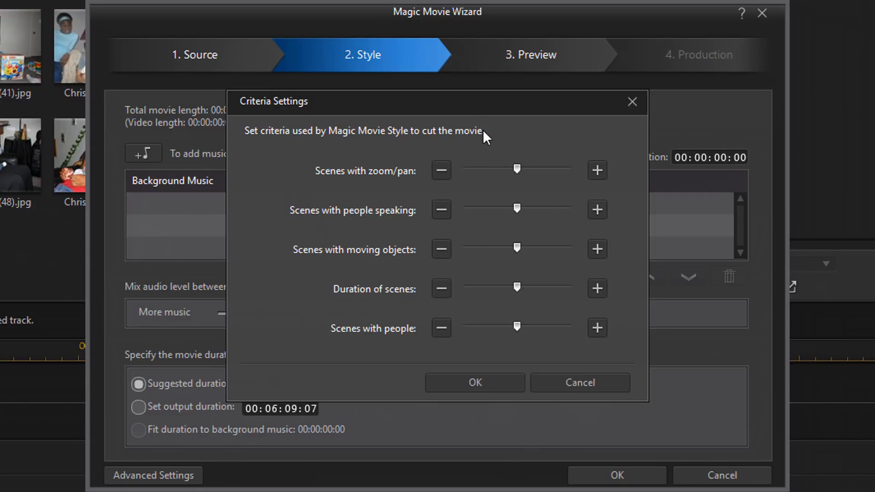
mouse_move(362, 213)
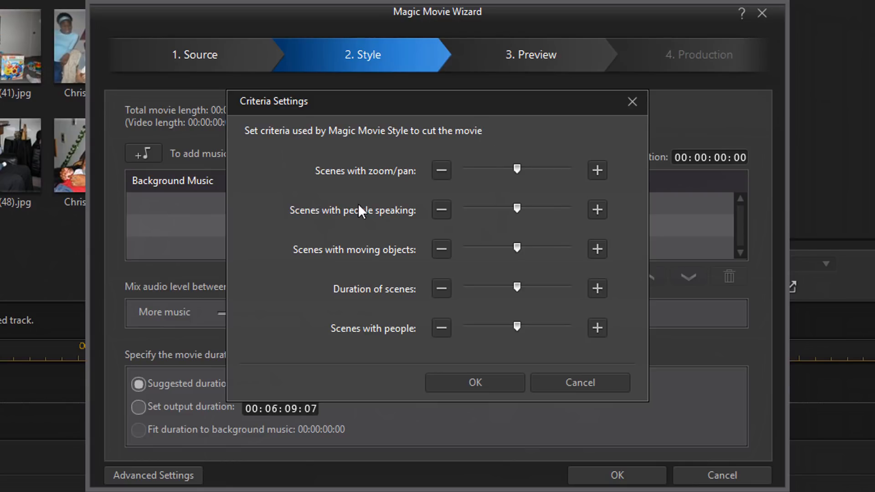
mouse_move(379, 248)
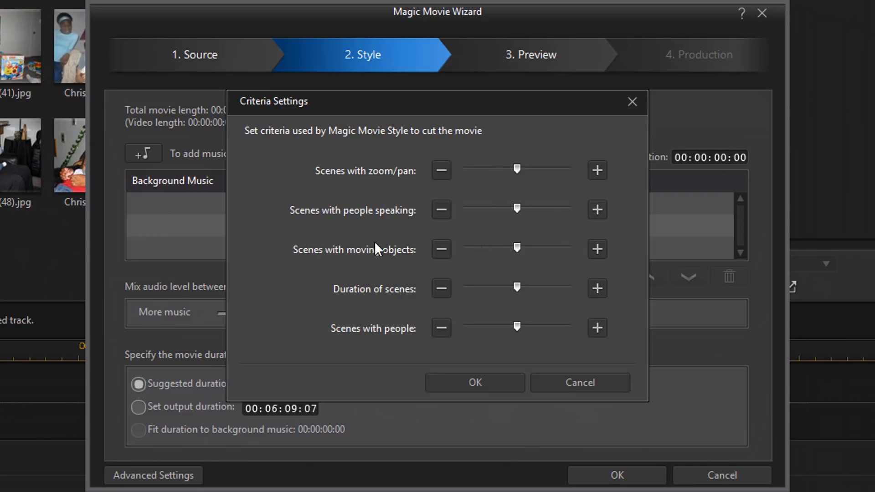
mouse_move(334, 337)
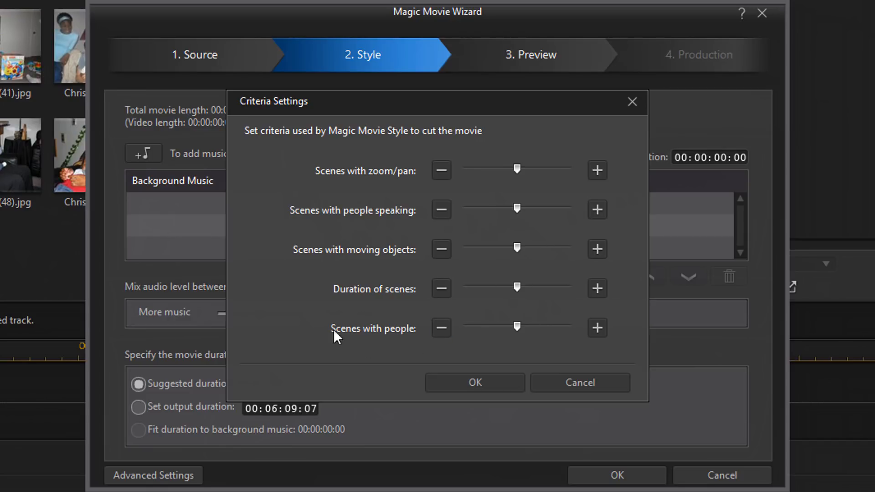
mouse_move(295, 317)
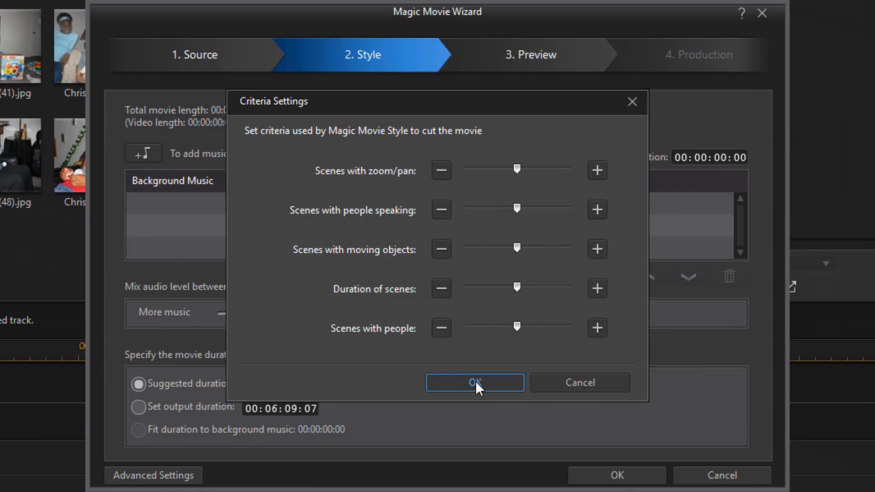
- Accept the scene criteria unchanged and advance to the Preview step
left_click(474, 382)
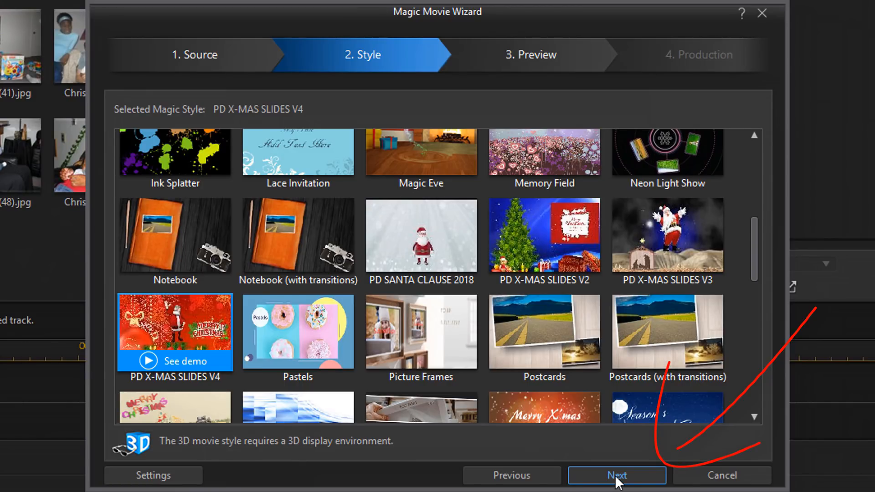
left_click(616, 474)
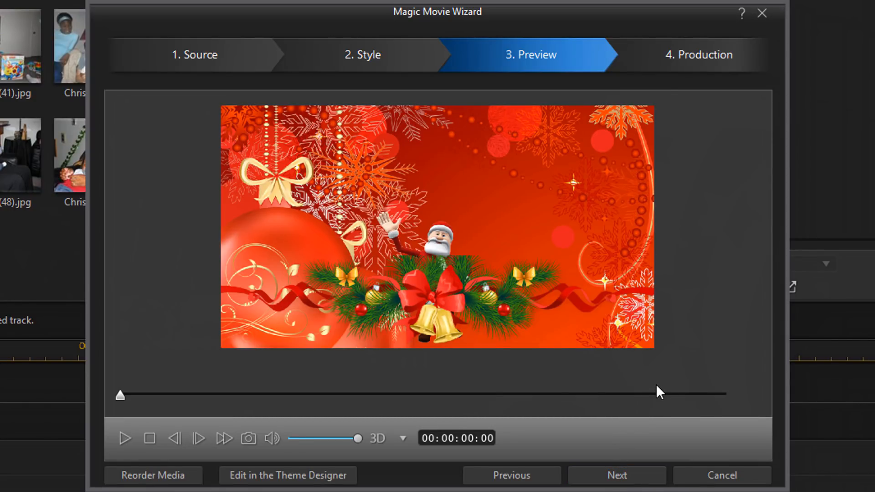
mouse_move(273, 370)
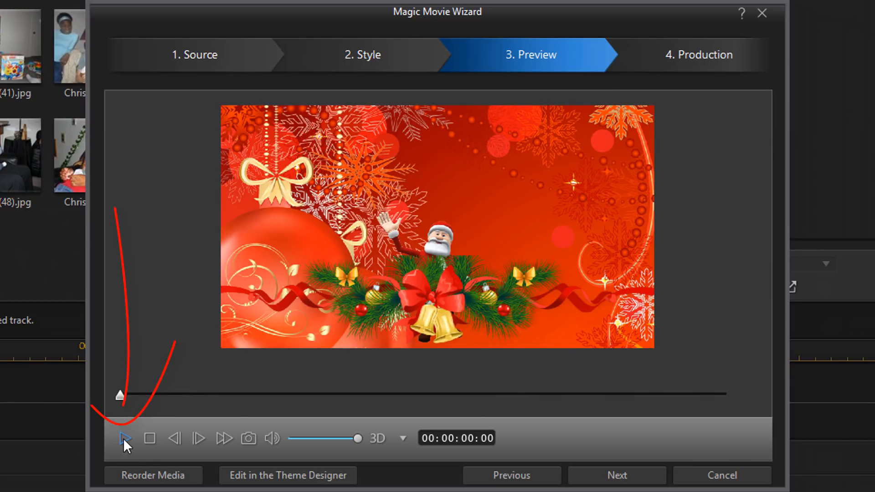
mouse_move(123, 440)
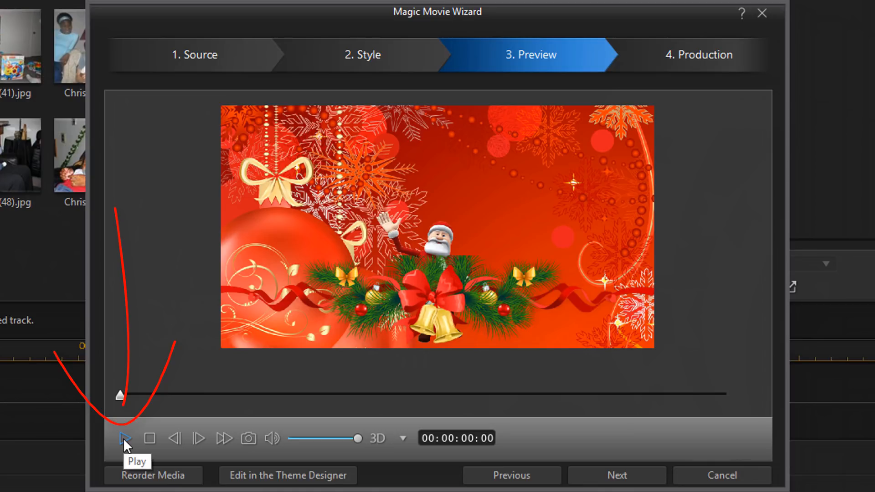
- Play and scrub the slideshow preview, check photo order in Reorder Media, and return
left_click(124, 437)
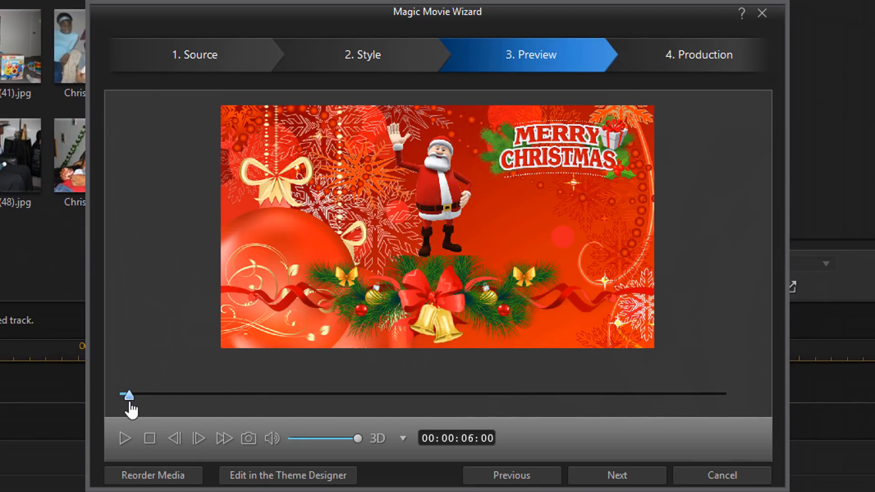
left_click_drag(128, 394, 163, 395)
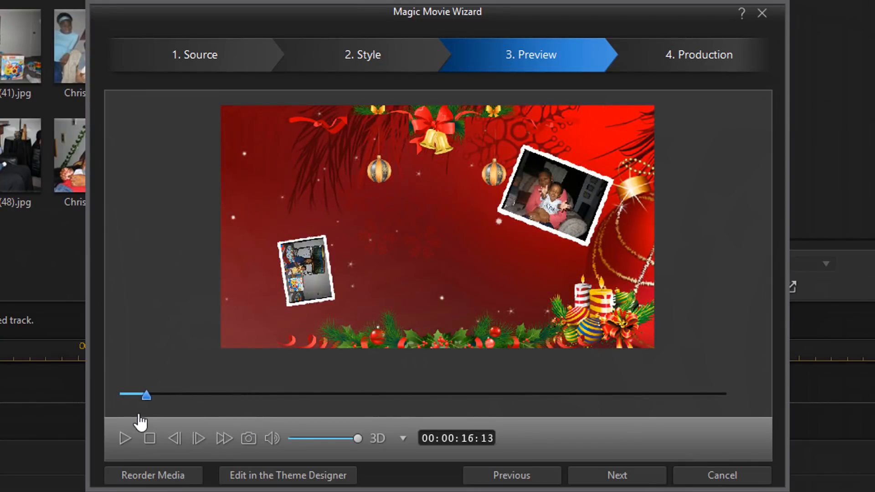
left_click_drag(146, 395, 120, 394)
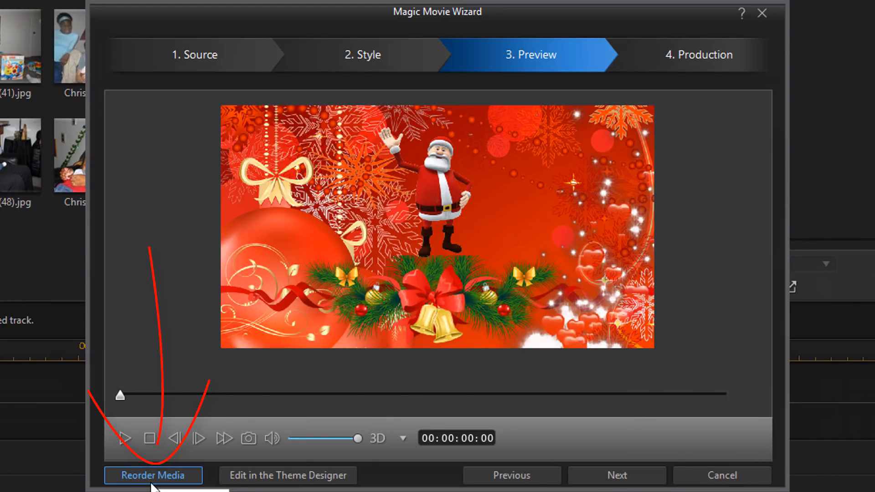
left_click(152, 475)
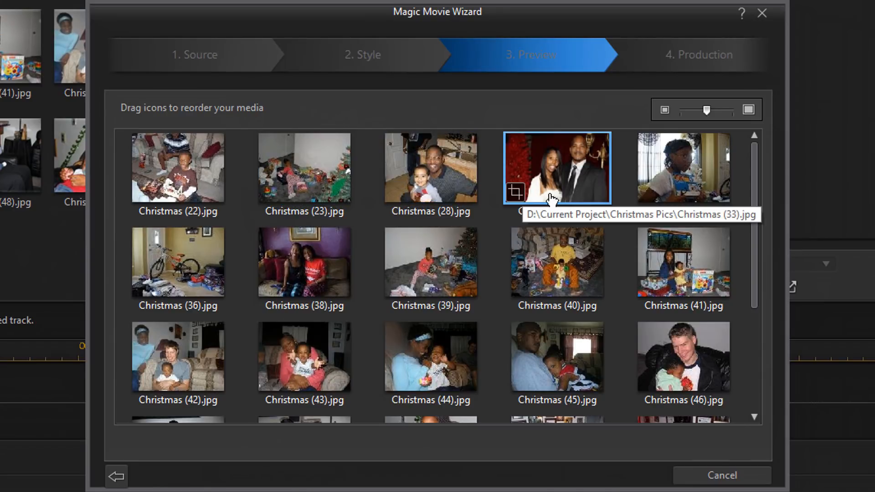
left_click(177, 263)
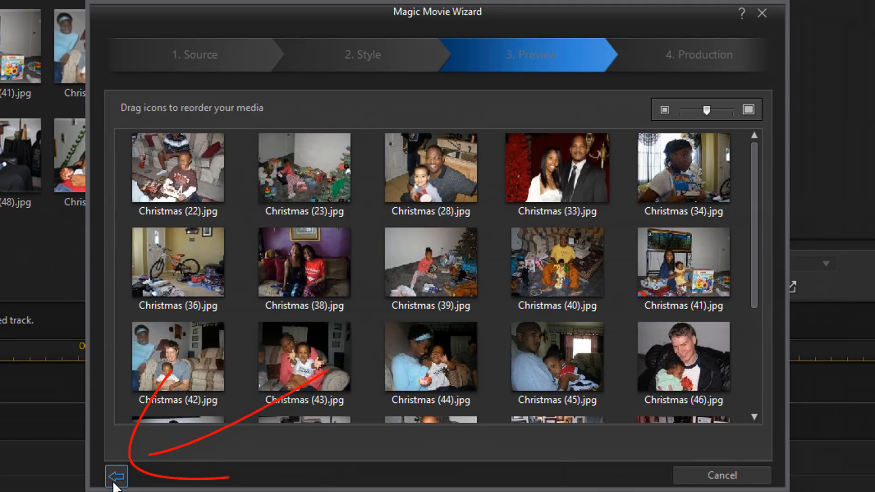
left_click(116, 476)
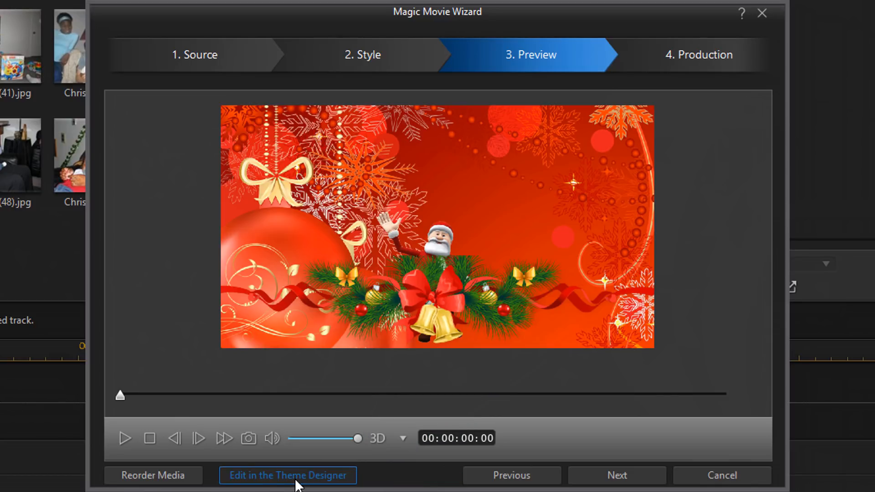
- In Theme Designer, set background music to the imported Carol of the Bells.Wav and apply
left_click(288, 476)
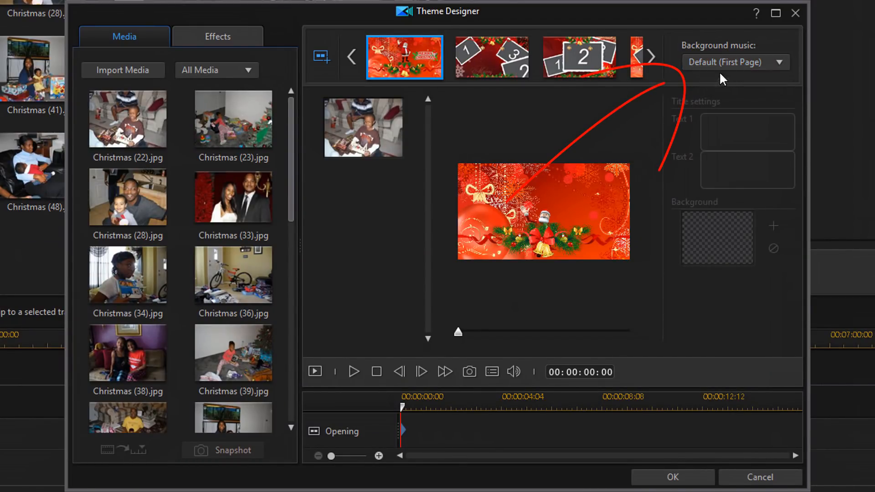
left_click(780, 62)
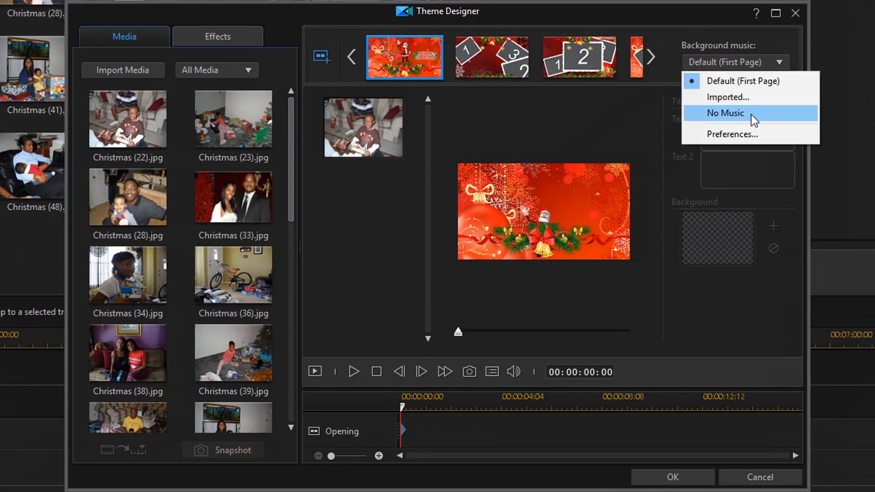
mouse_move(747, 100)
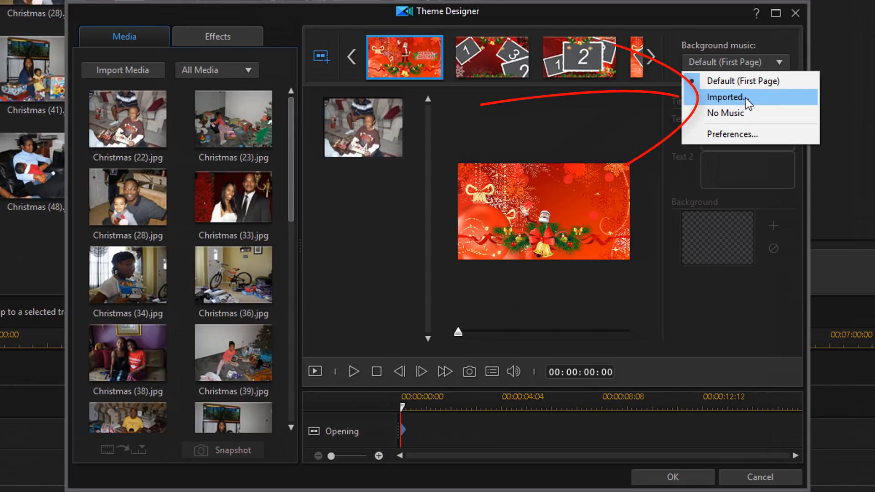
left_click(725, 98)
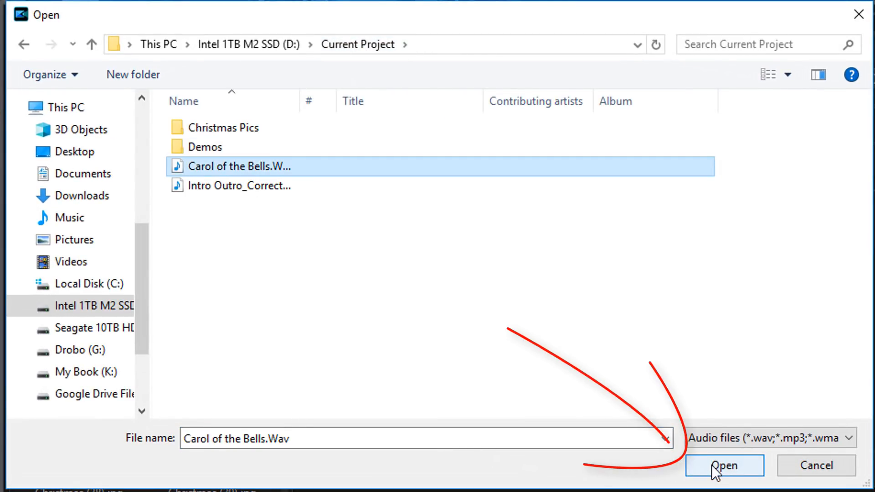
left_click(723, 466)
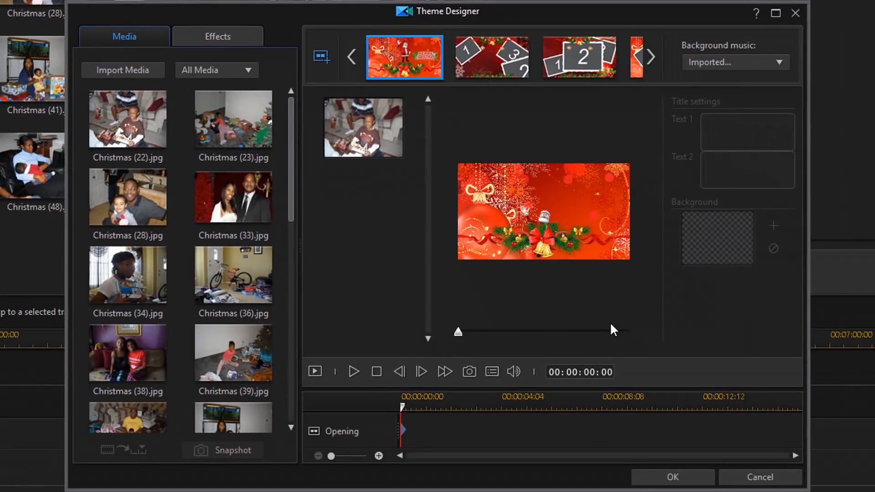
mouse_move(671, 477)
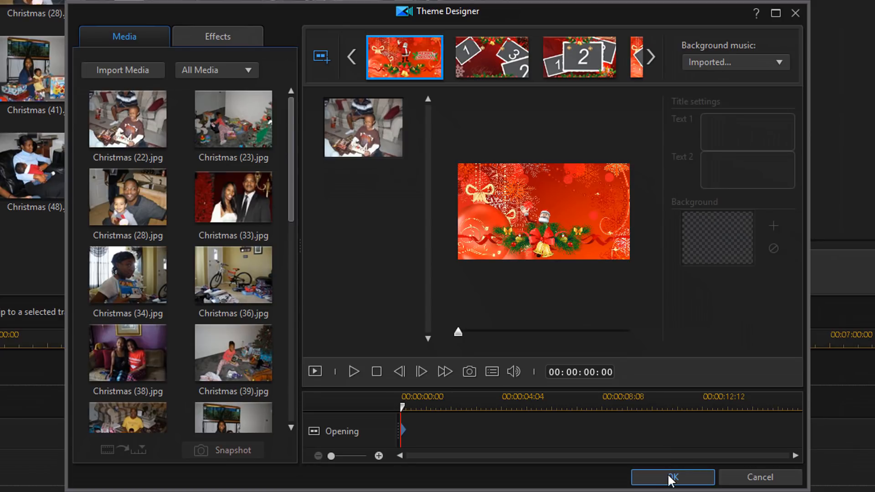
left_click(672, 477)
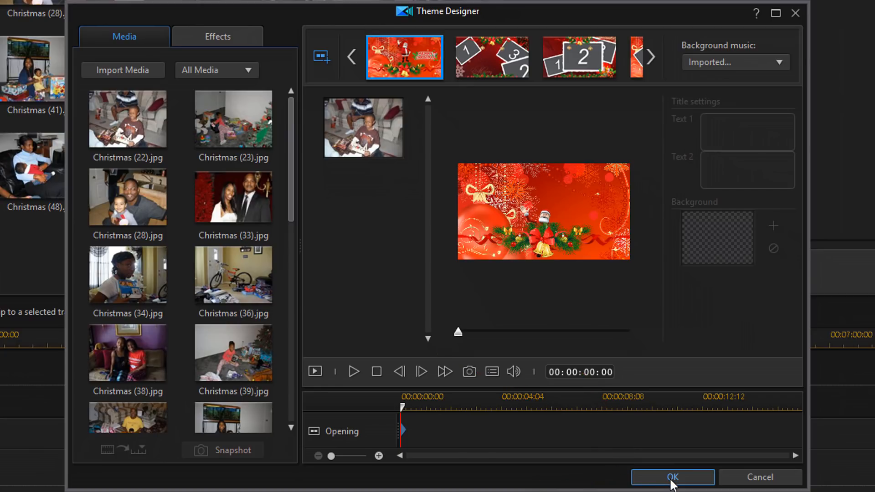
- Confirm the theme design, then play and stop the wizard's slideshow preview
left_click(672, 477)
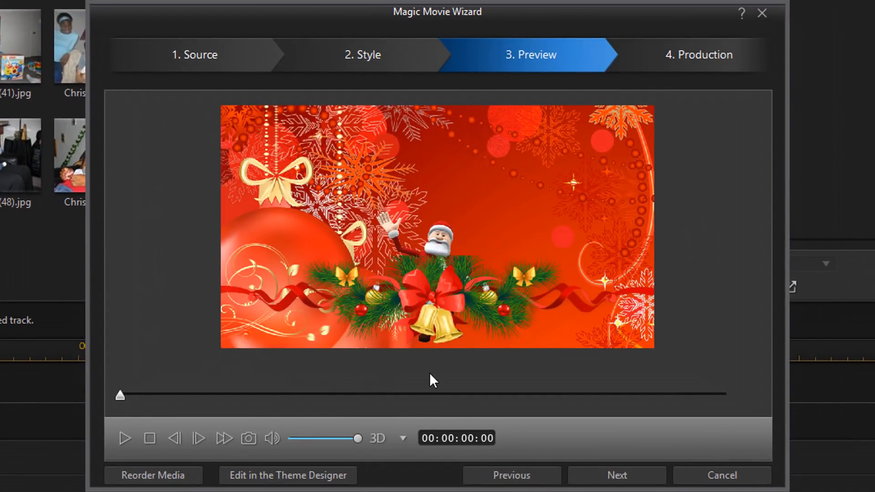
mouse_move(124, 438)
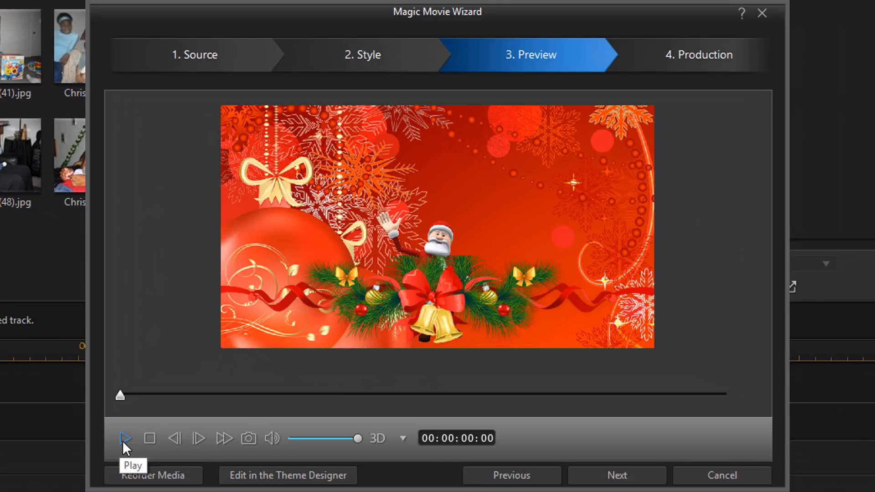
left_click(124, 439)
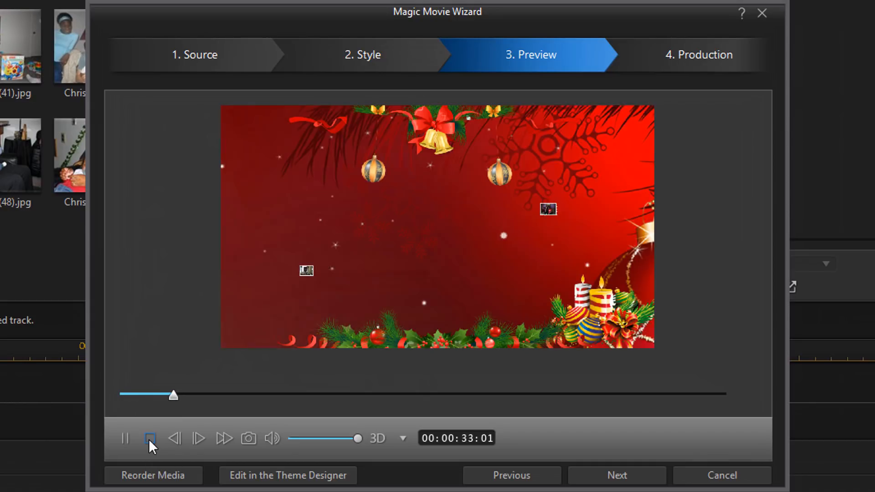
left_click(148, 439)
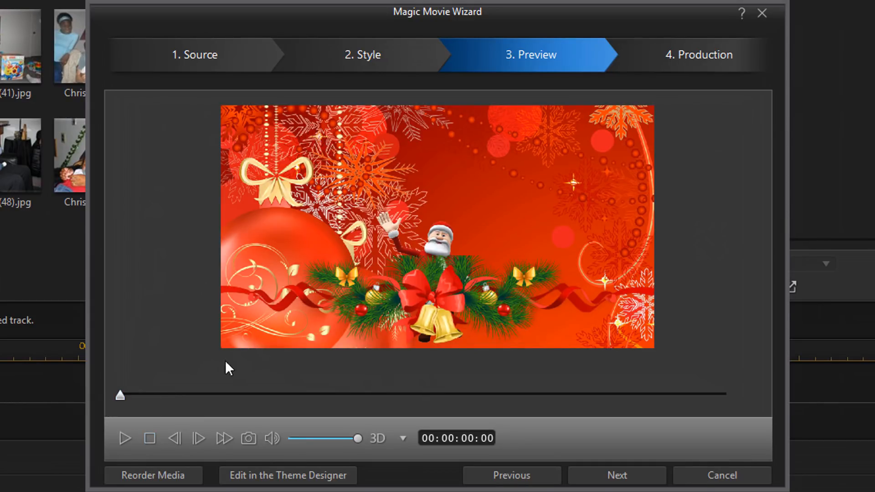
mouse_move(160, 333)
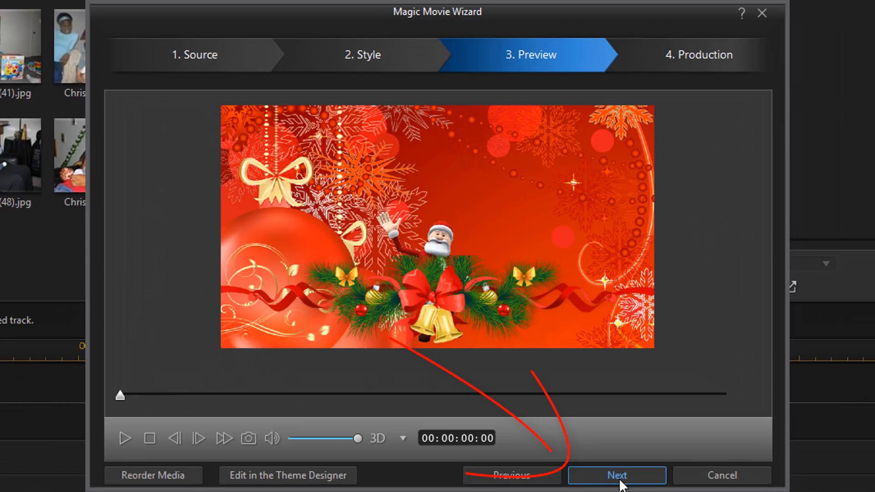
- Produce the movie as video, accepting replacement of the timeline tracks
left_click(616, 475)
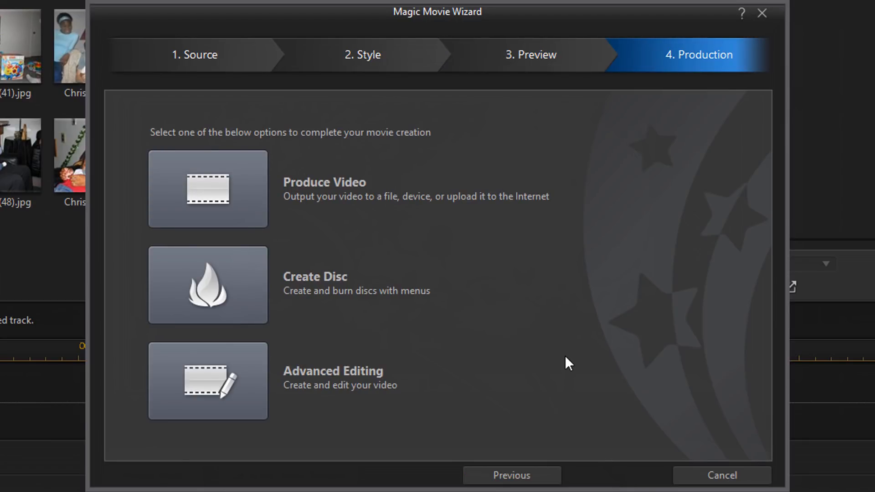
mouse_move(388, 207)
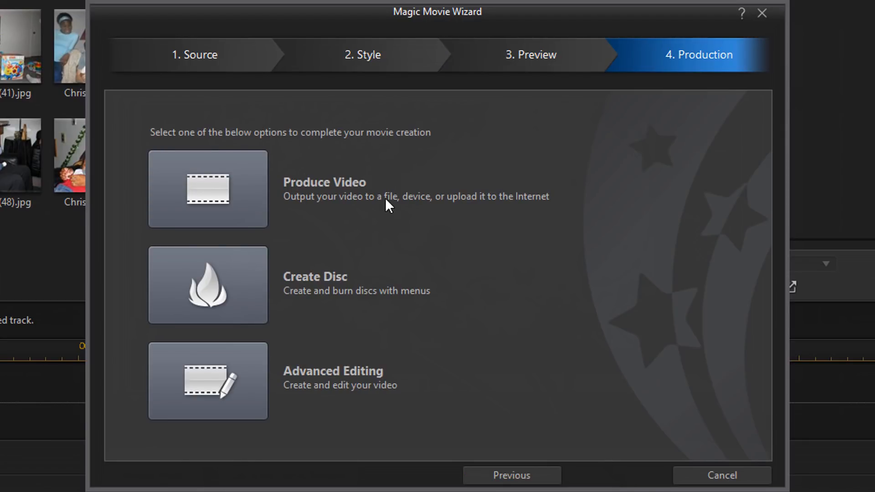
mouse_move(474, 307)
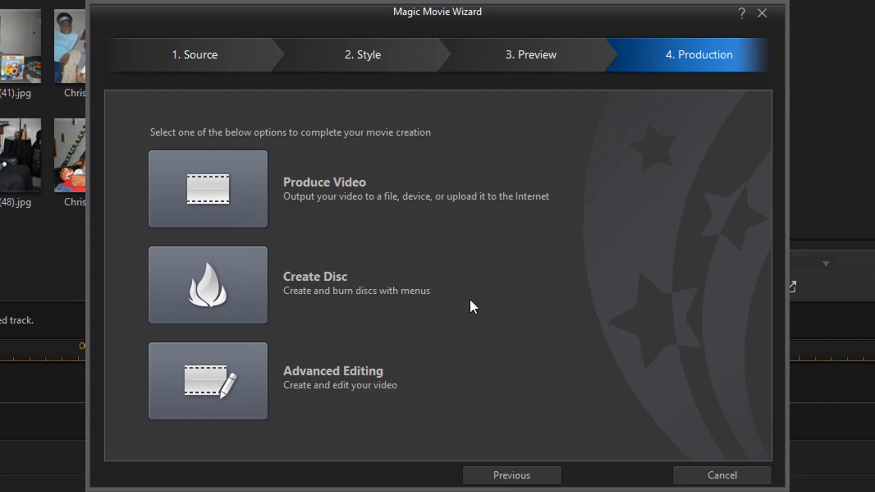
mouse_move(445, 401)
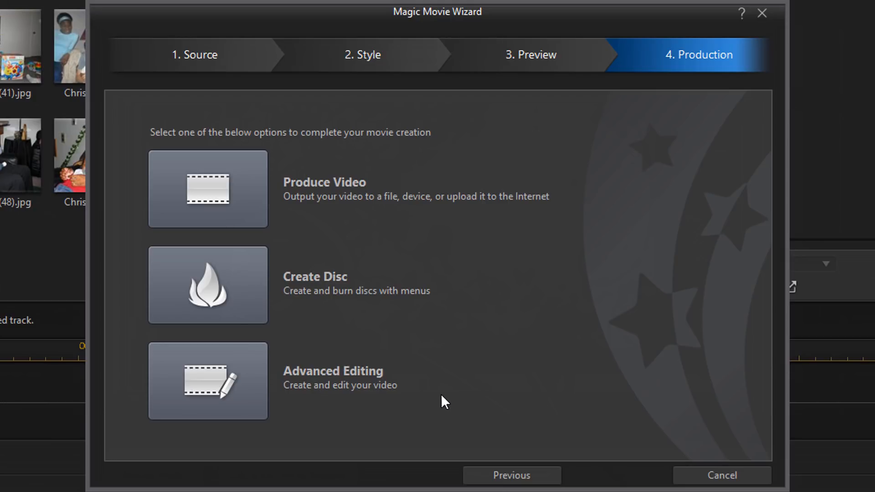
mouse_move(425, 394)
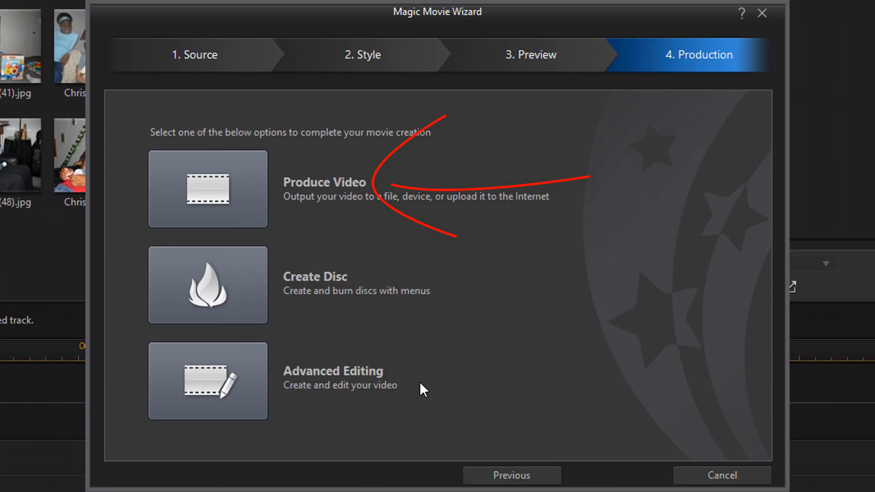
mouse_move(204, 190)
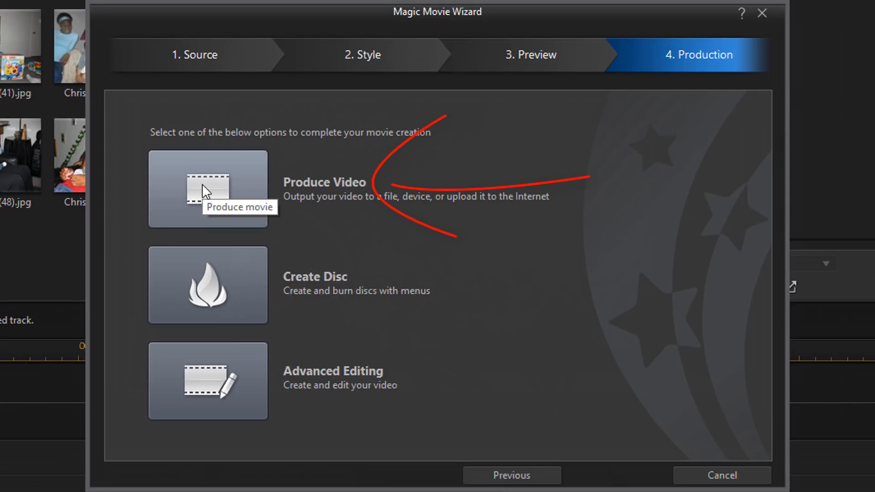
left_click(207, 189)
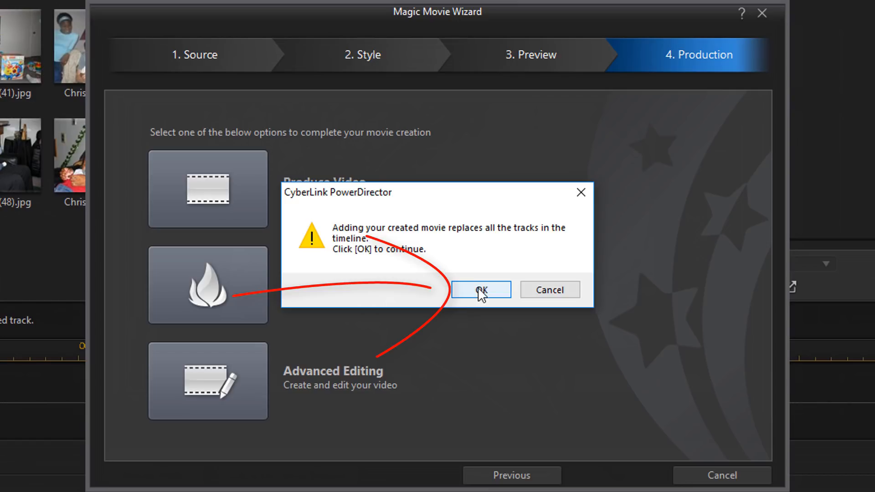
left_click(479, 290)
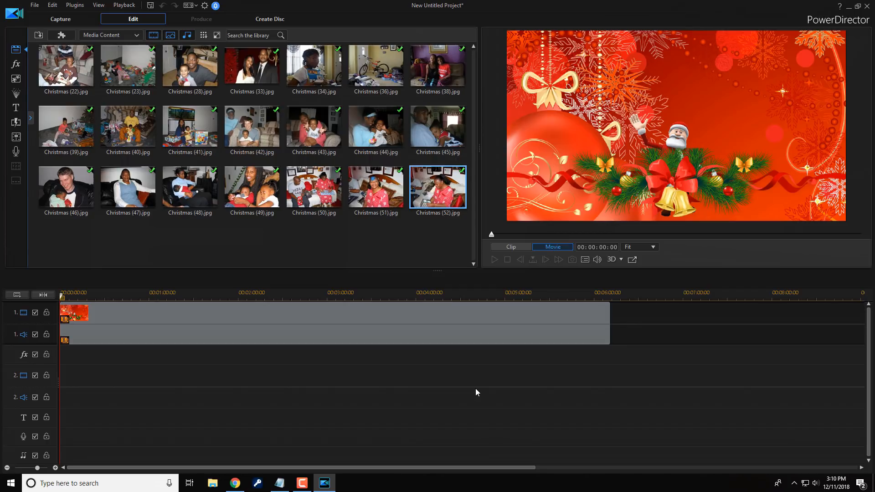
- Export to PD X-MAS SLIDES V4 Demo.mp4 in the Demos folder and start rendering
left_click(200, 18)
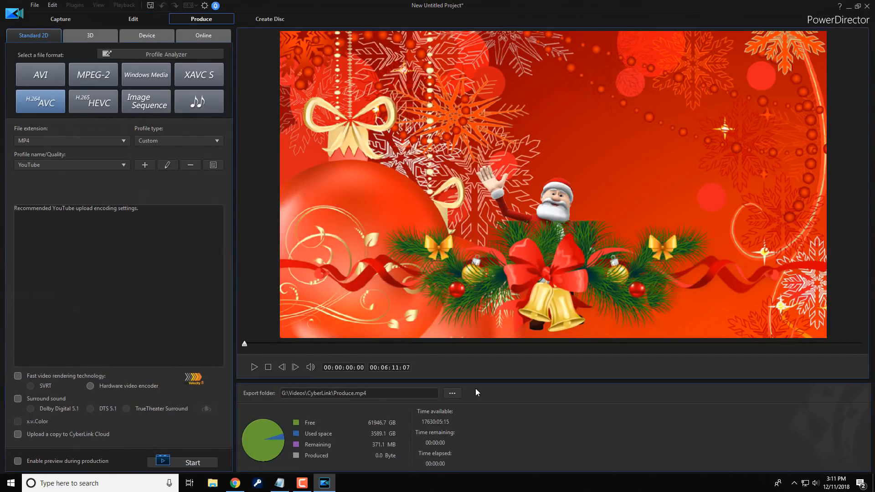
mouse_move(154, 193)
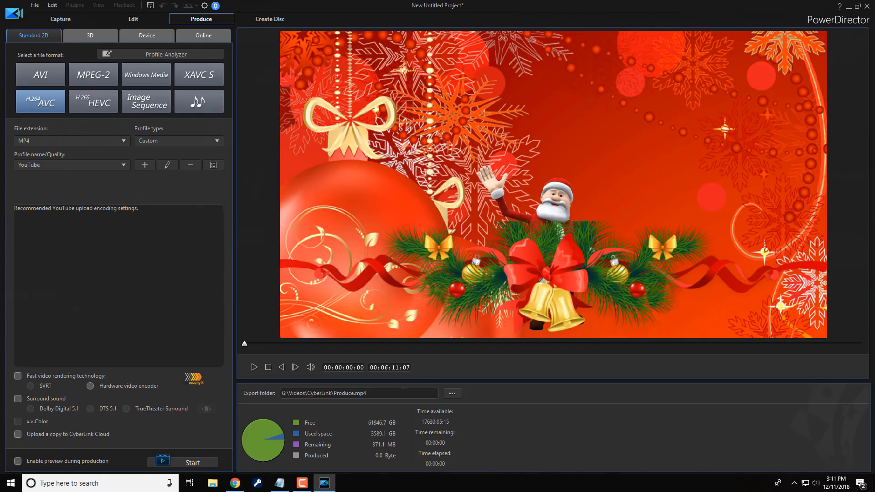
left_click(453, 393)
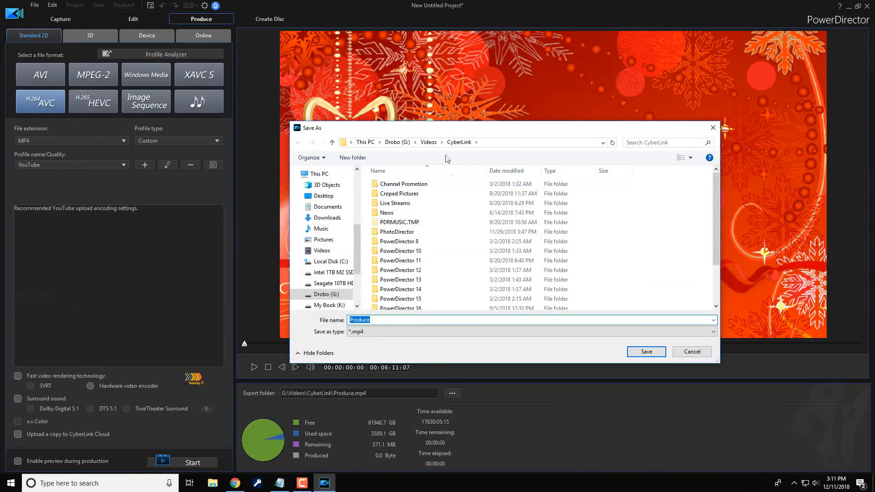
left_click(331, 272)
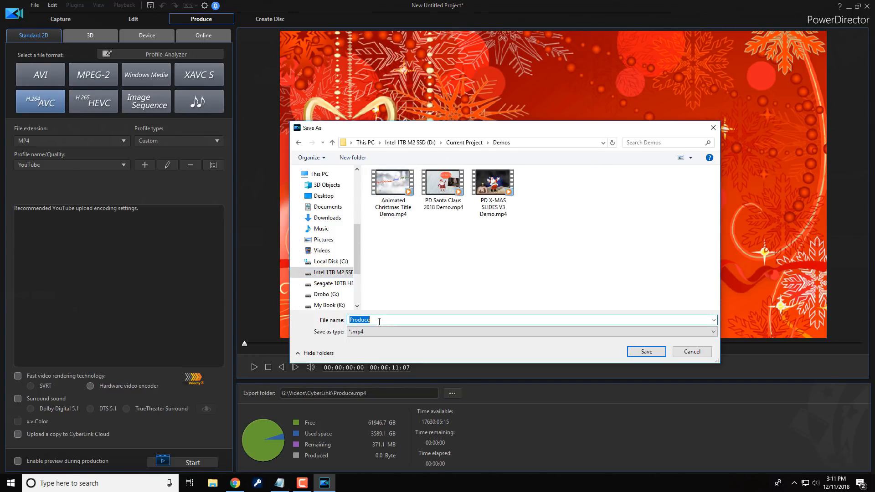
left_click(492, 182)
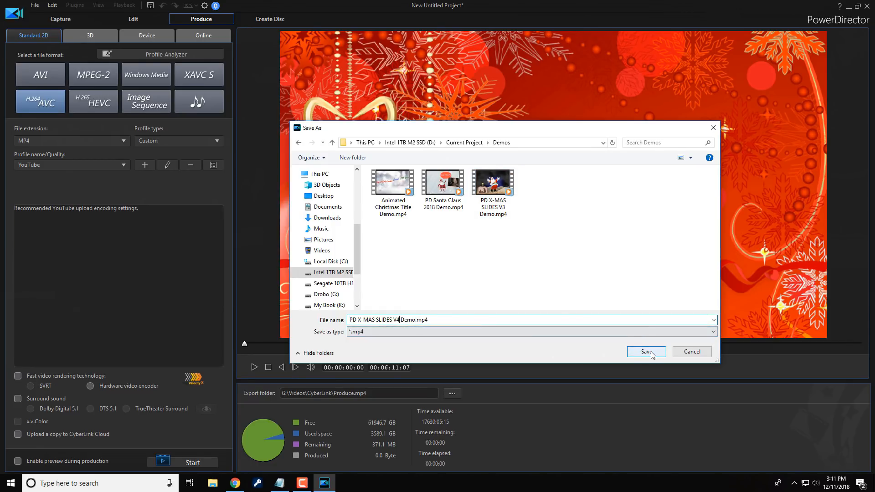
left_click(645, 352)
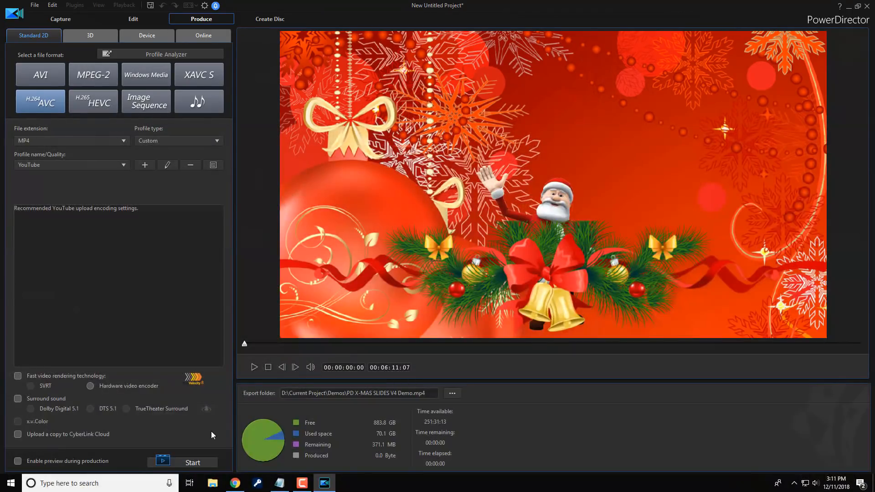
mouse_move(195, 466)
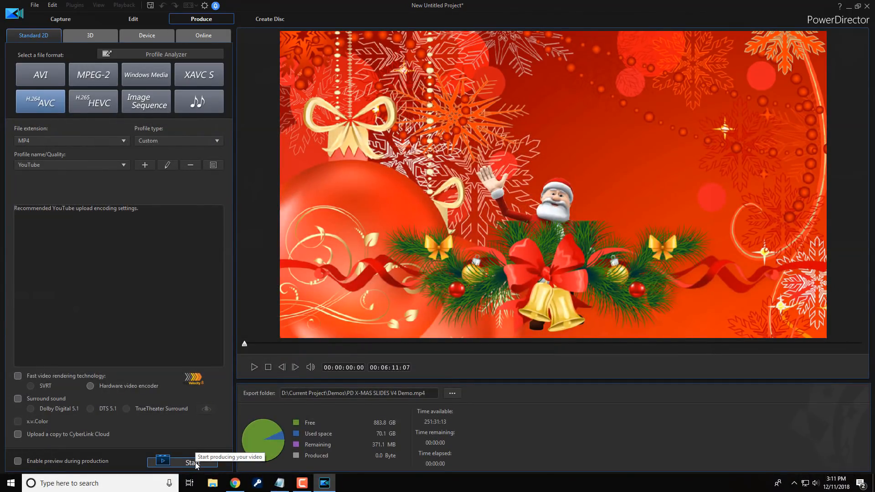
left_click(192, 463)
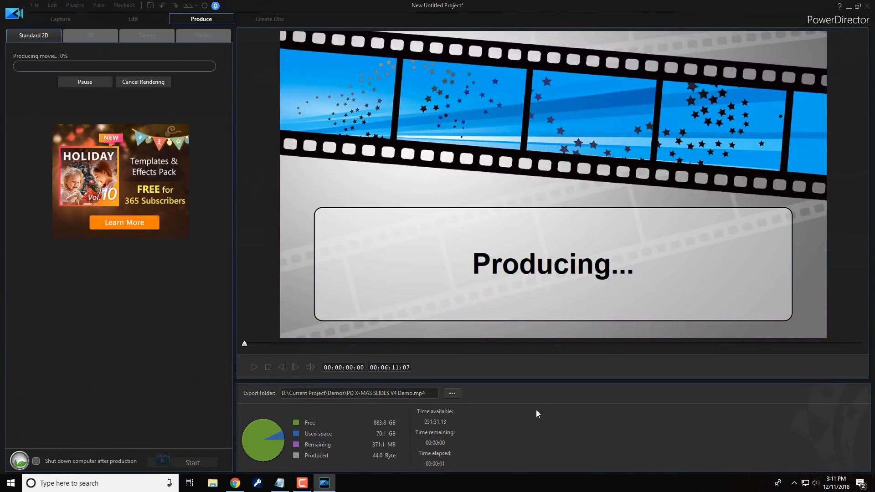